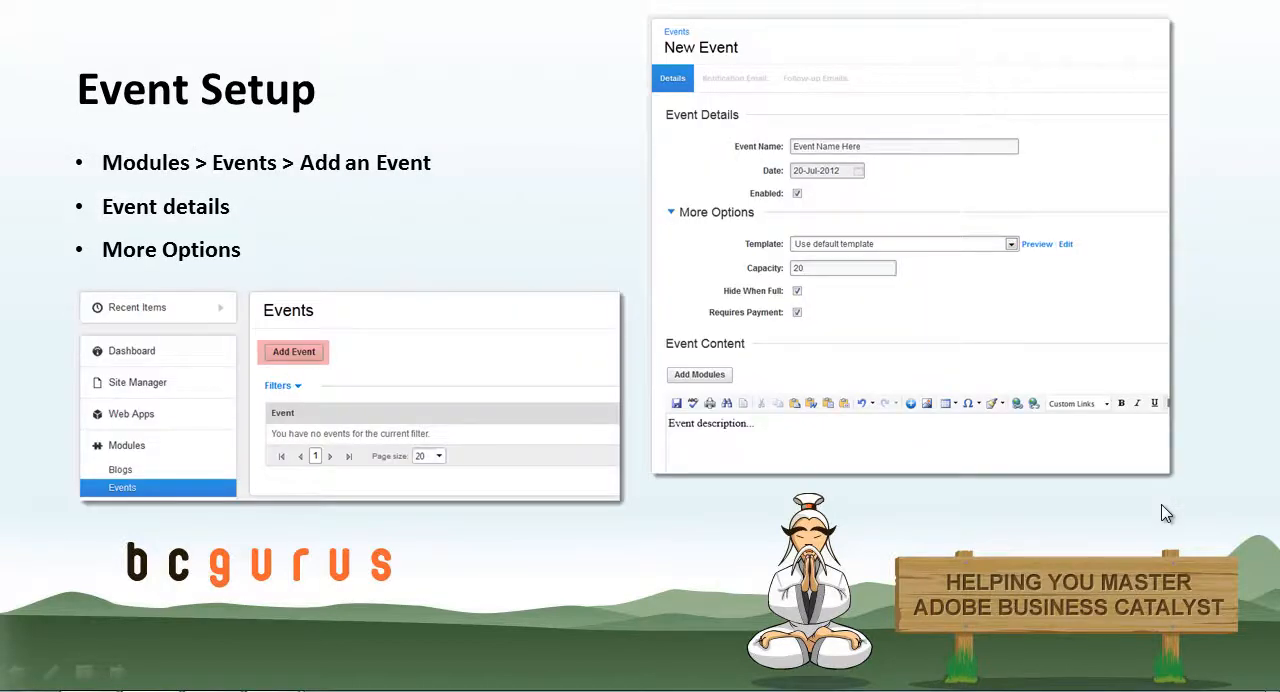
mouse_move(1132, 504)
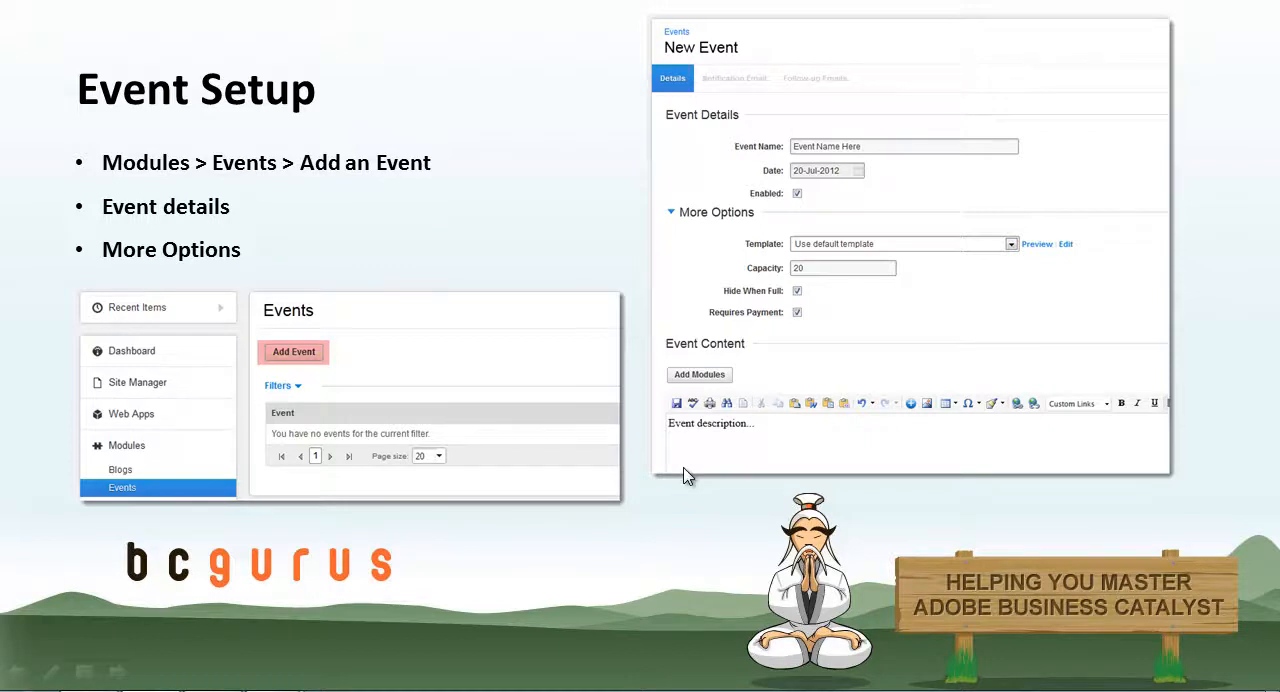
mouse_move(172, 652)
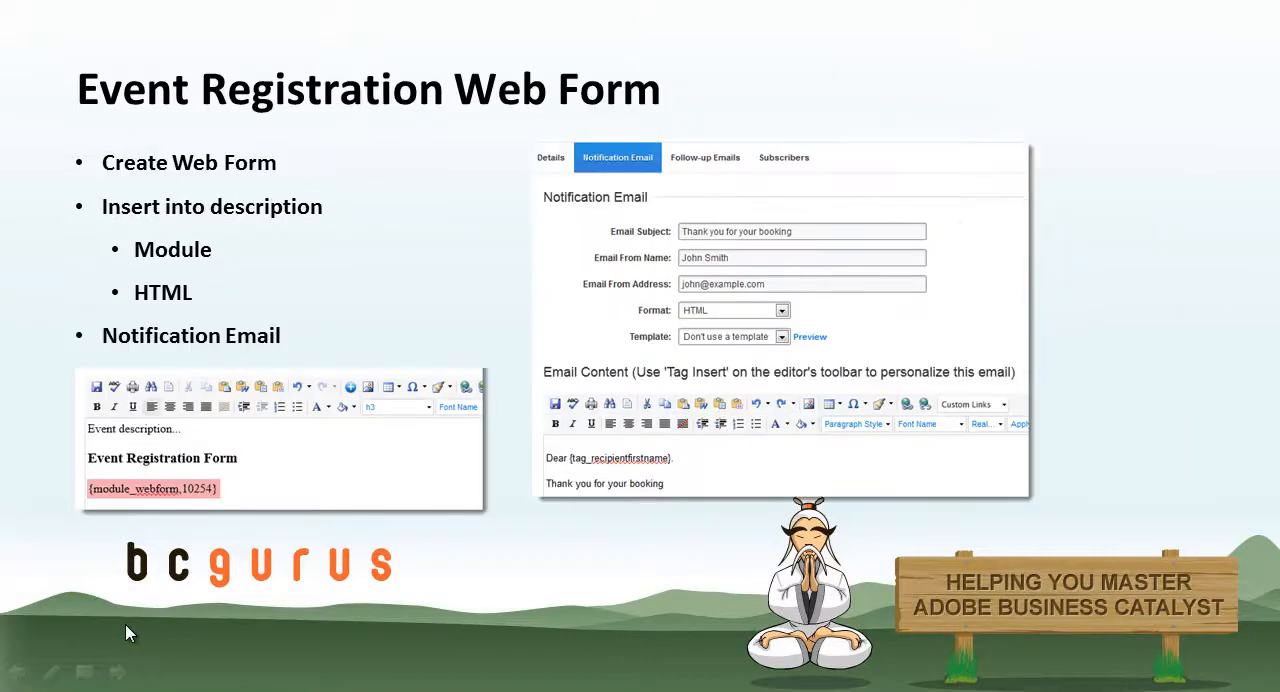
mouse_move(140, 616)
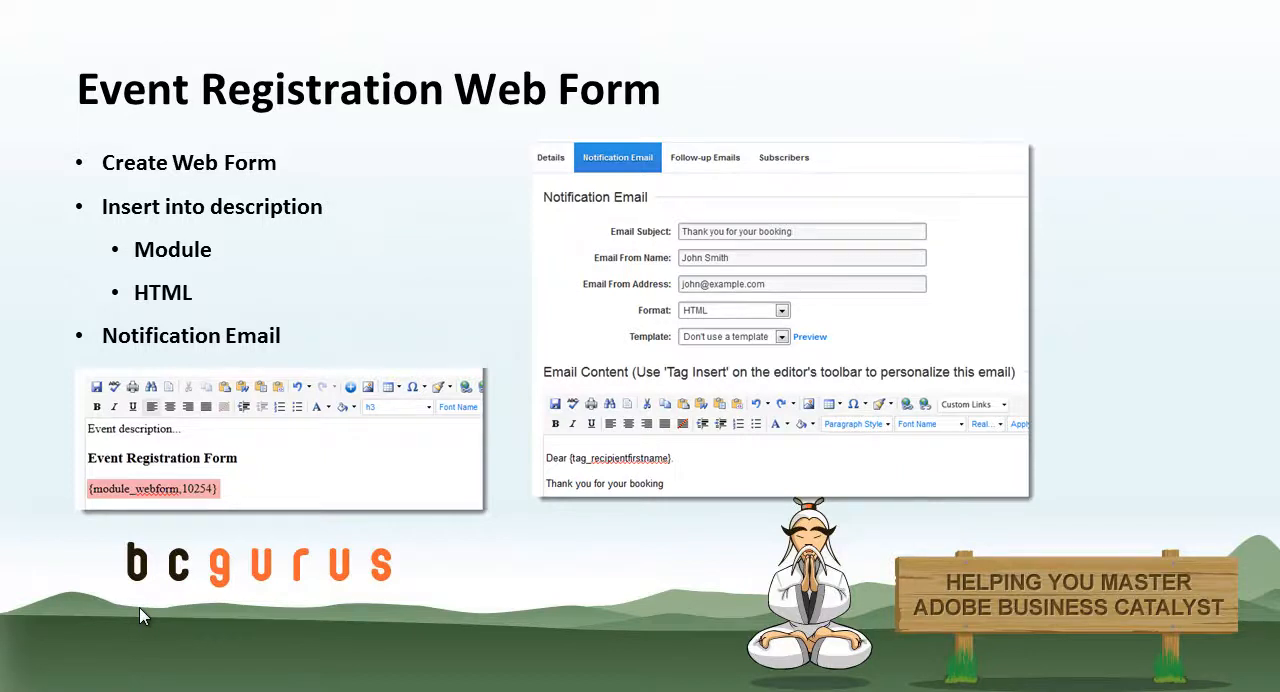
mouse_move(148, 560)
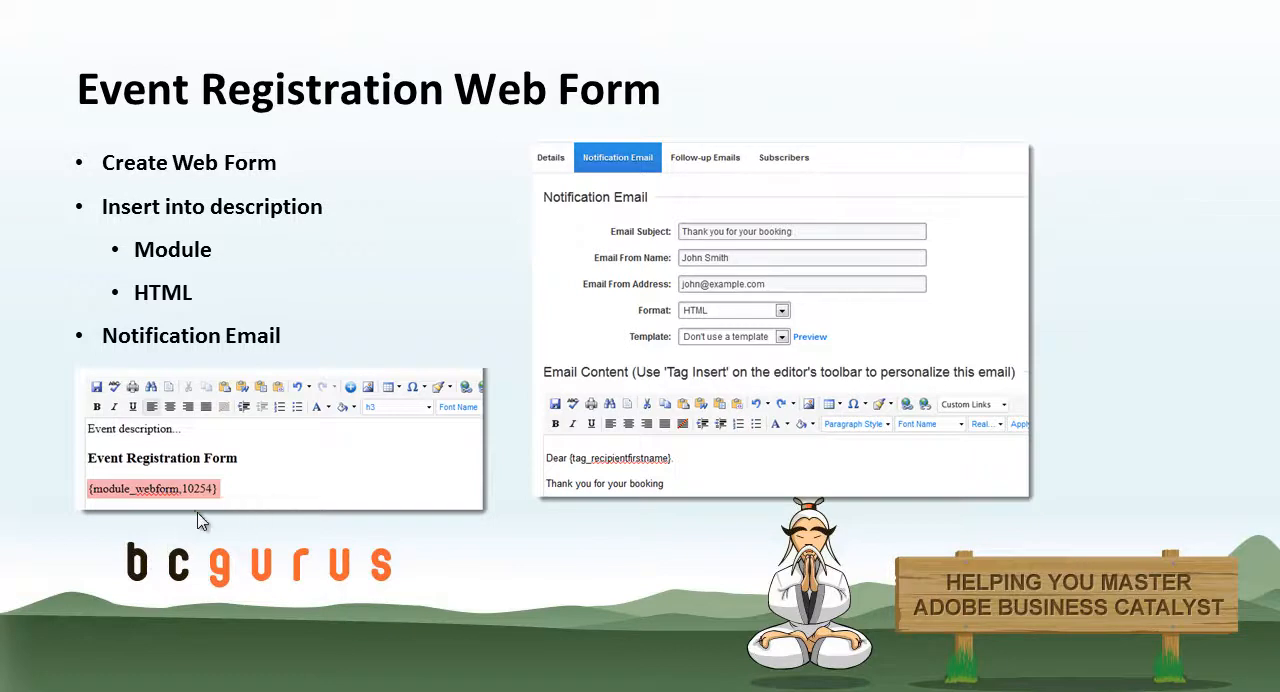
mouse_move(144, 368)
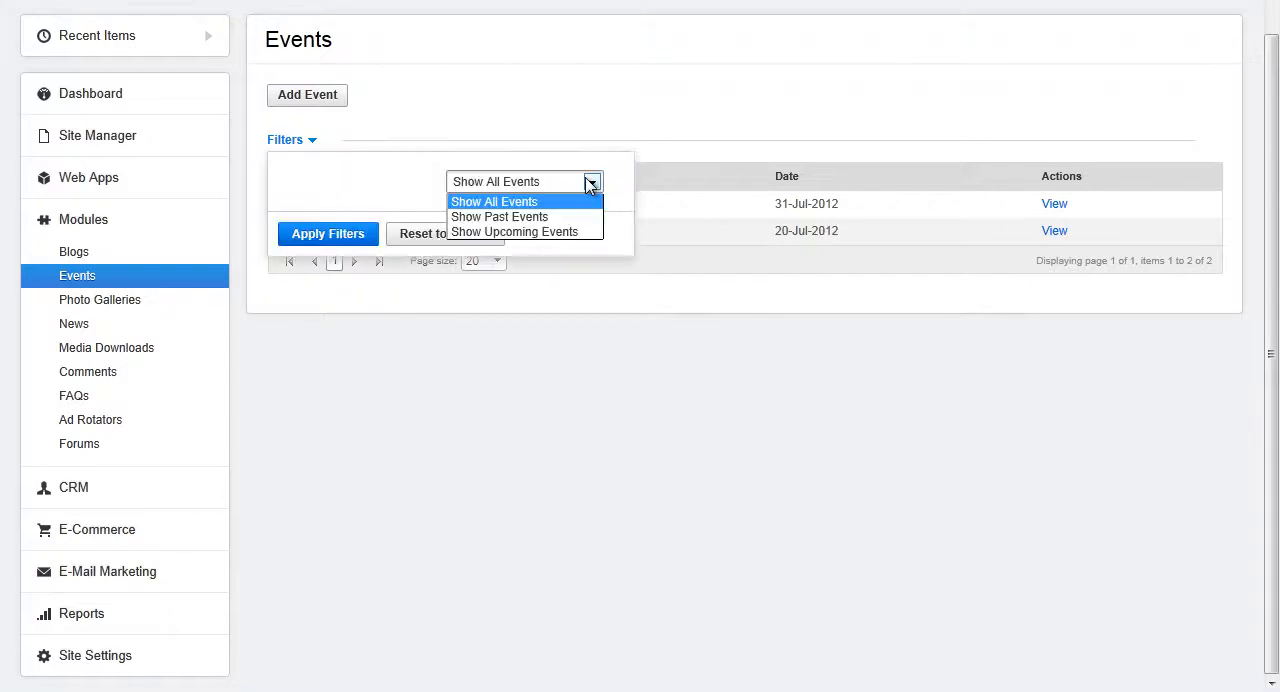
mouse_move(500, 218)
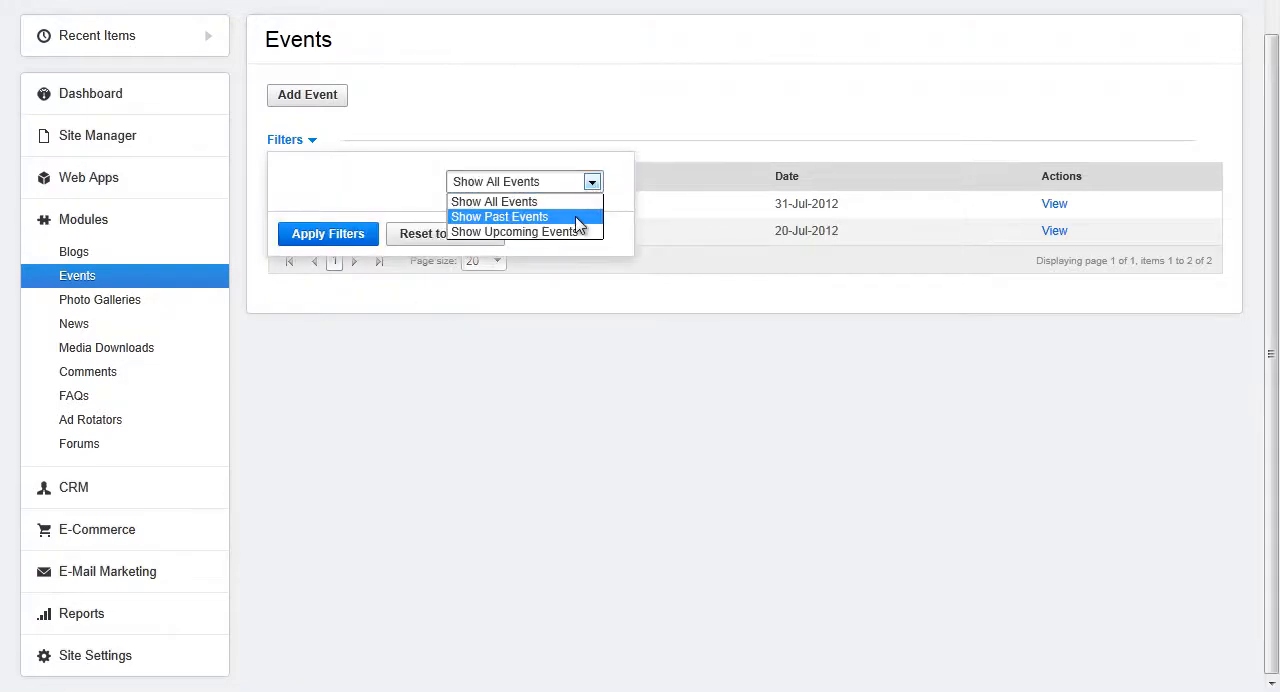
mouse_move(514, 232)
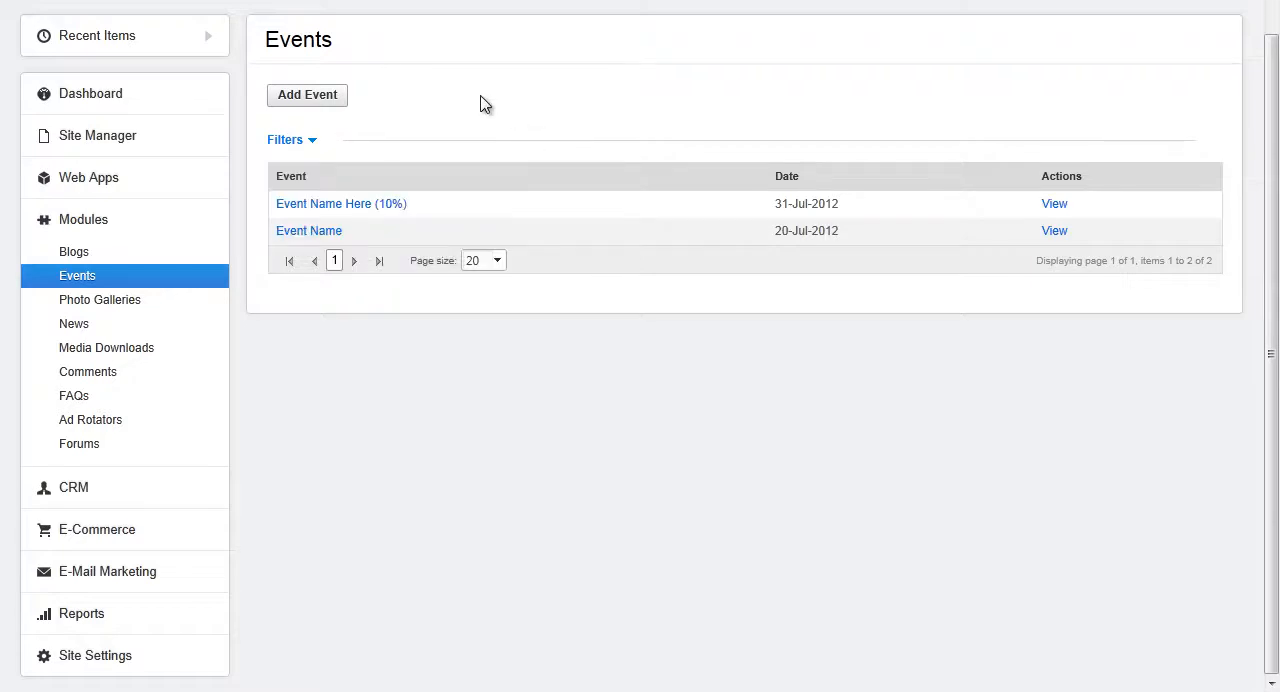
mouse_move(308, 96)
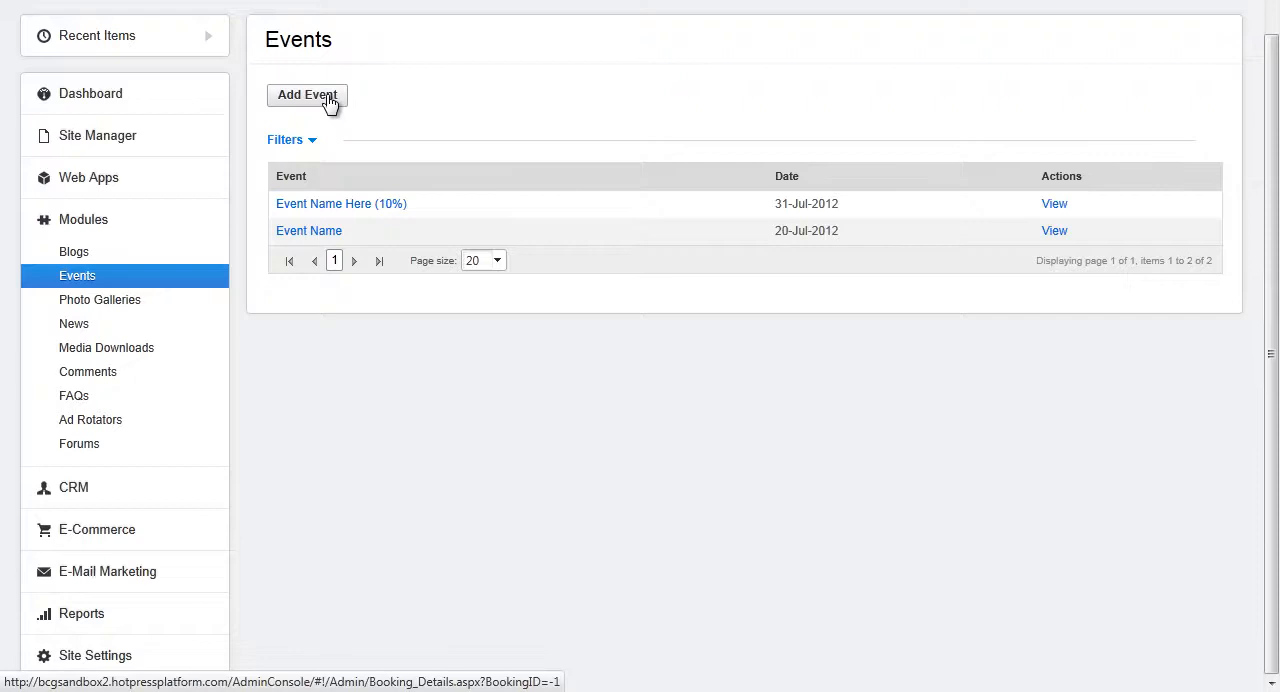
- Create a new event, expand More Options, set Capacity to 20 and toggle the payment requirement
click(308, 96)
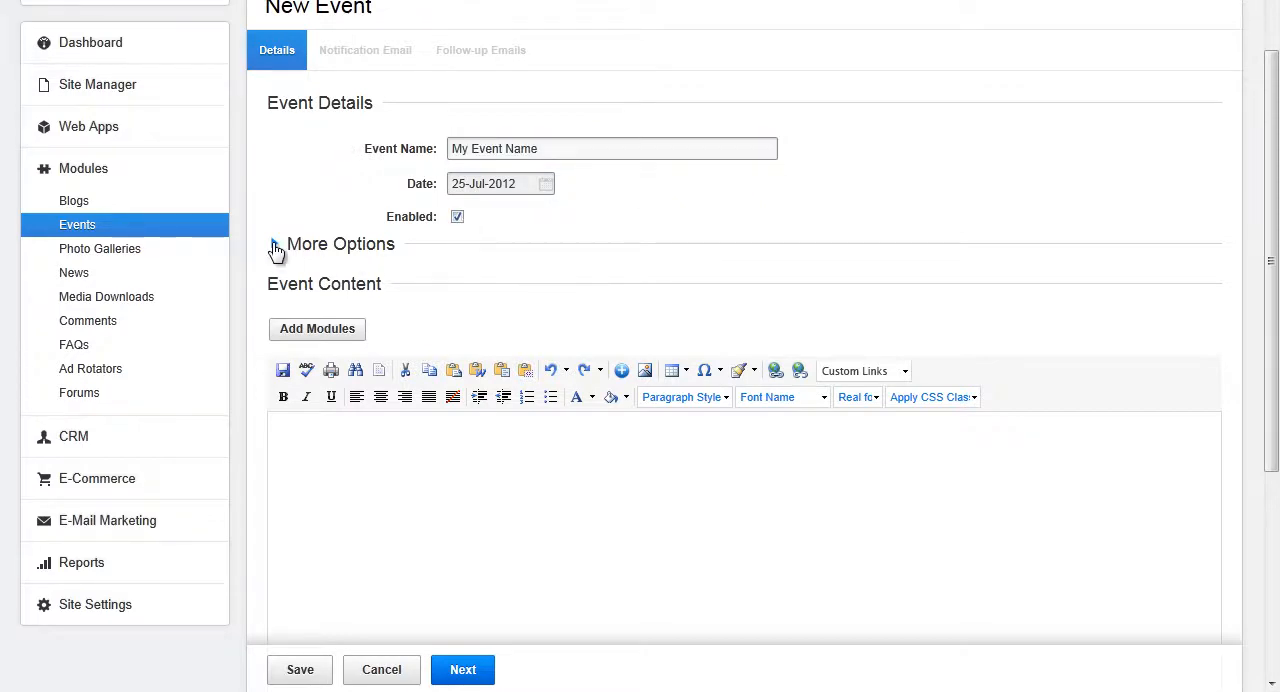
click(276, 242)
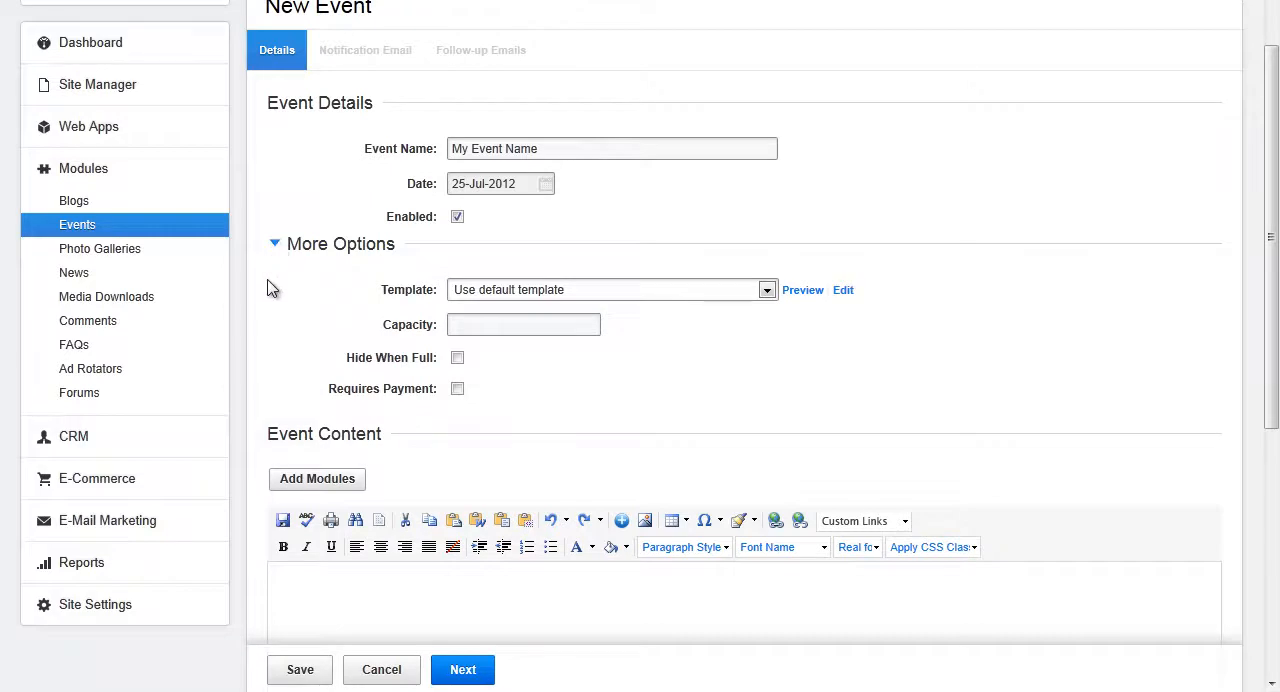
scroll(down, 3)
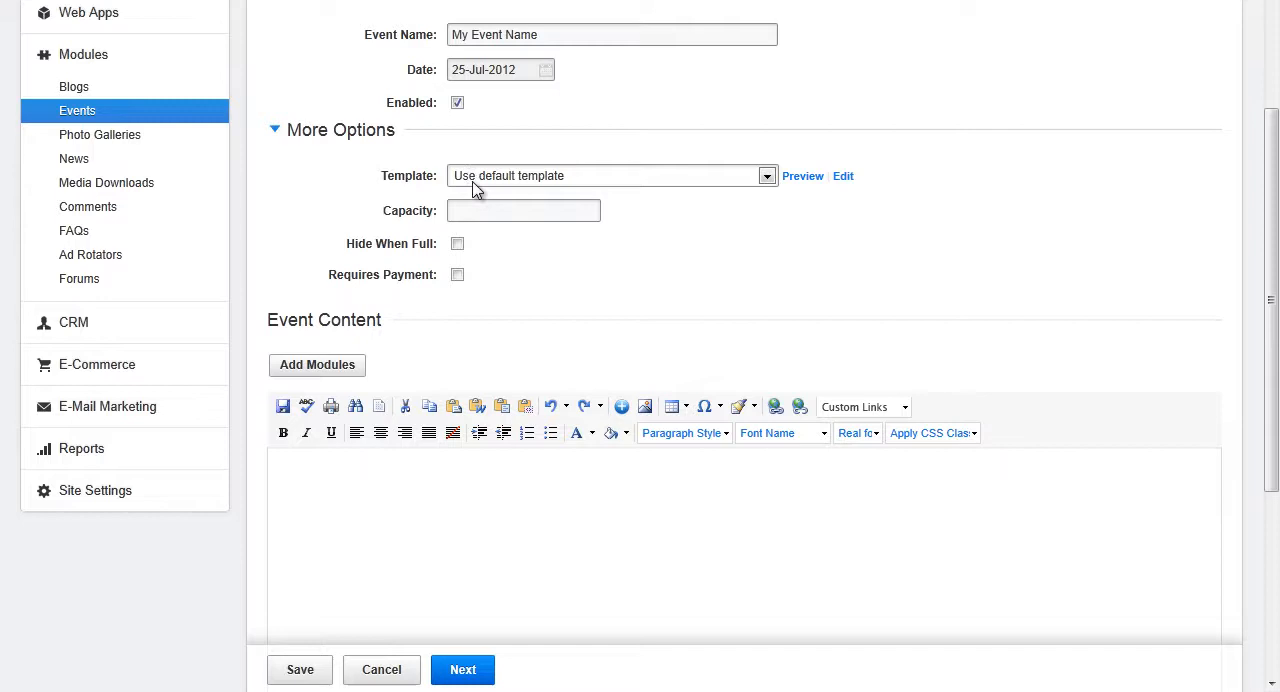
click(524, 210)
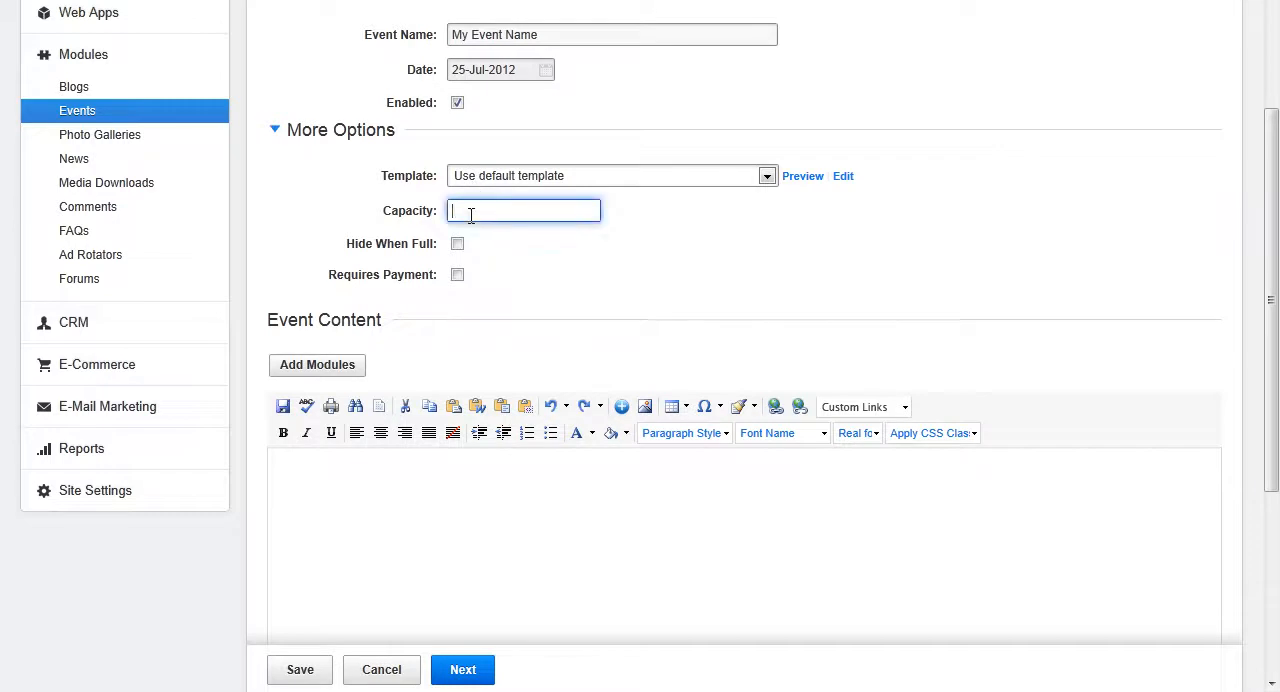
text(20)
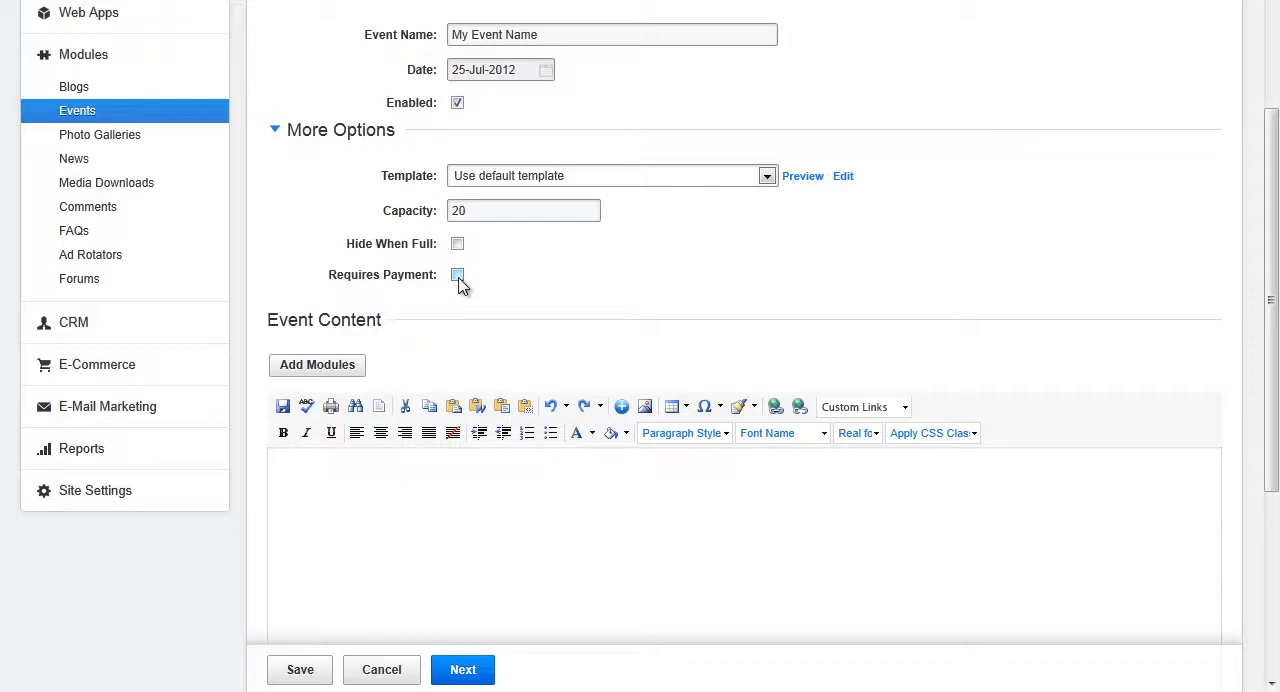
click(458, 274)
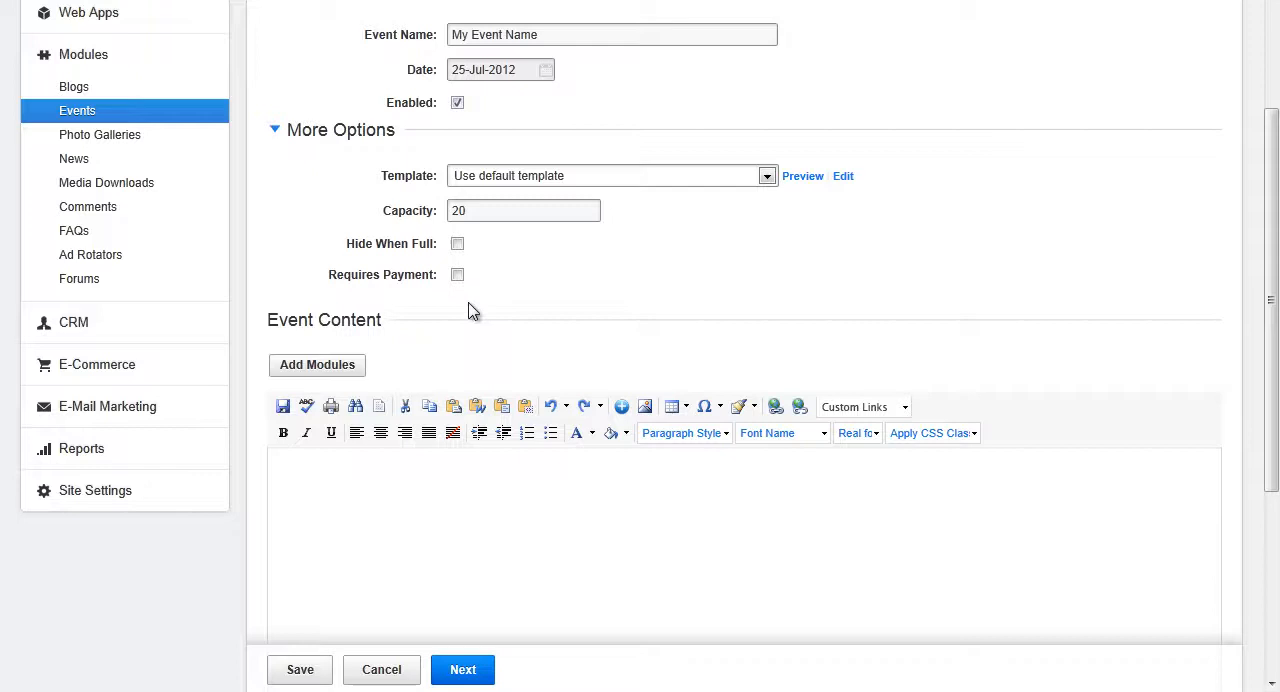
scroll(down, 3)
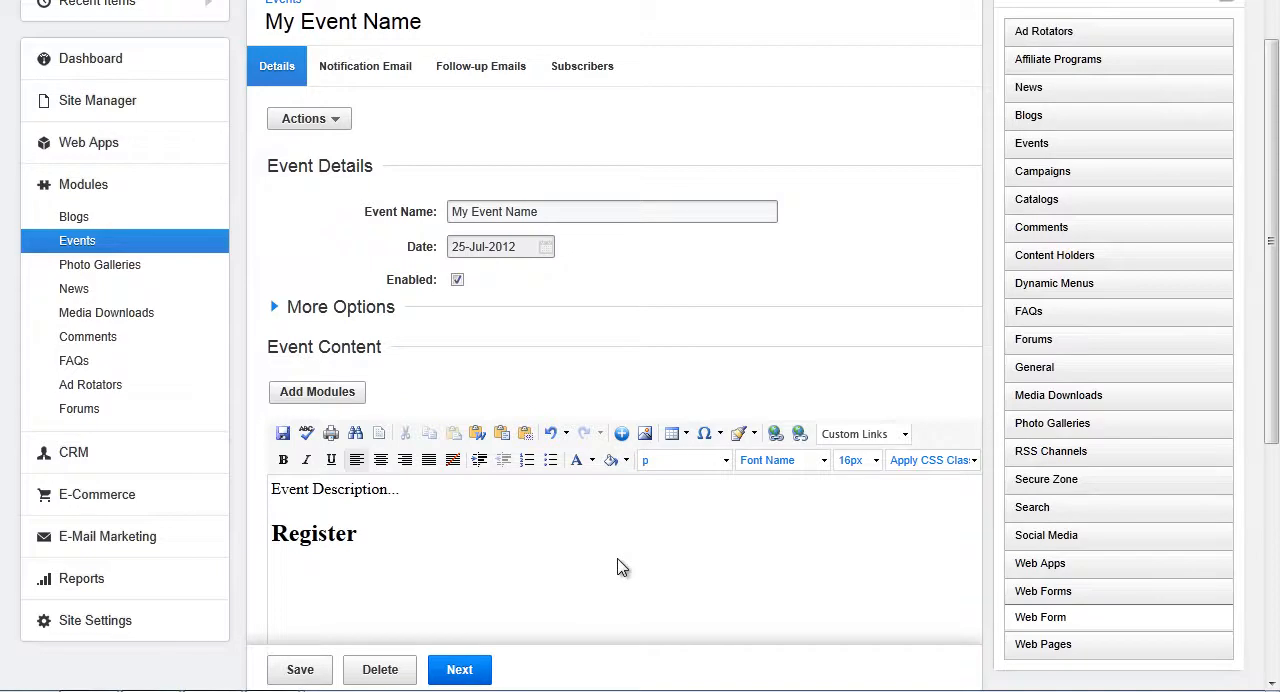
mouse_move(334, 408)
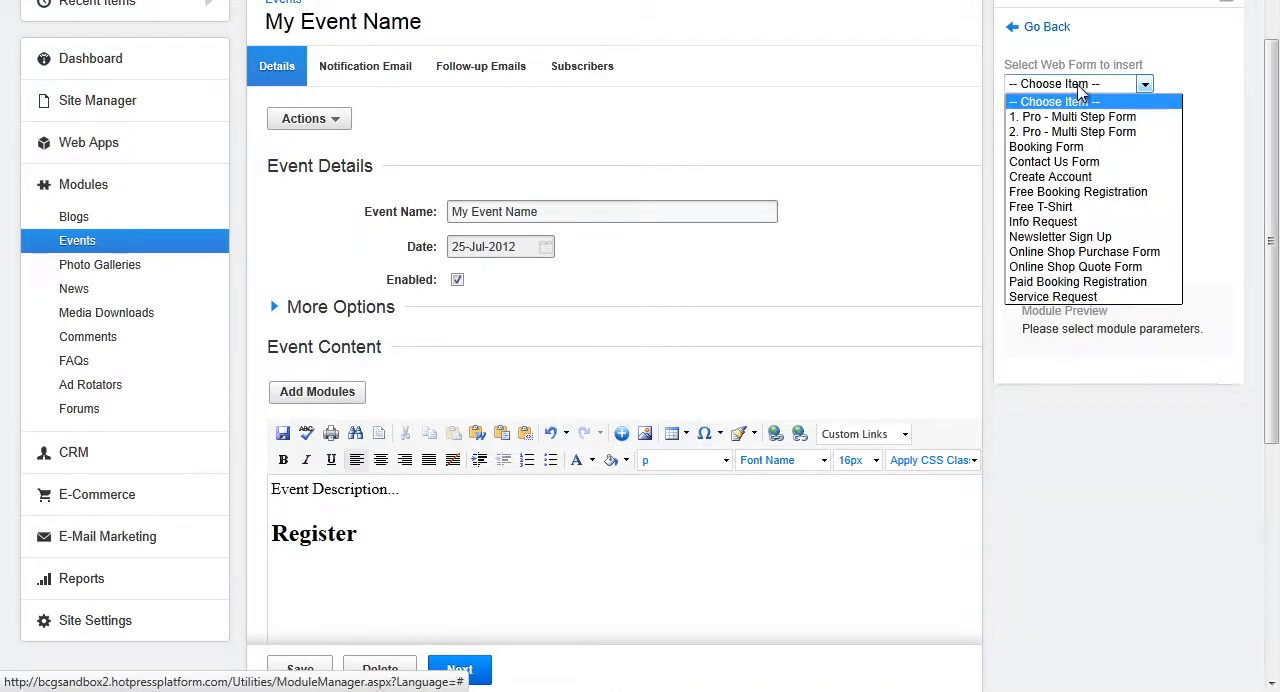
- Insert the Free Booking Registration web form as a module tag below the Register heading
click(1078, 192)
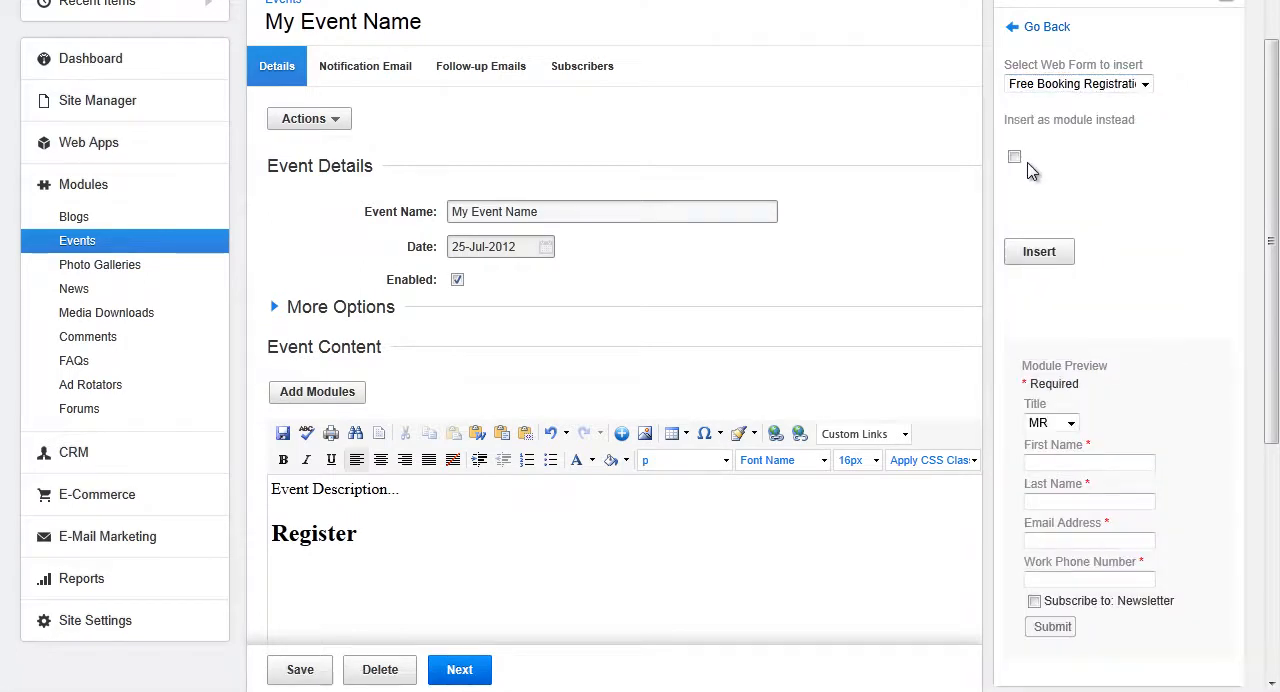
click(1014, 156)
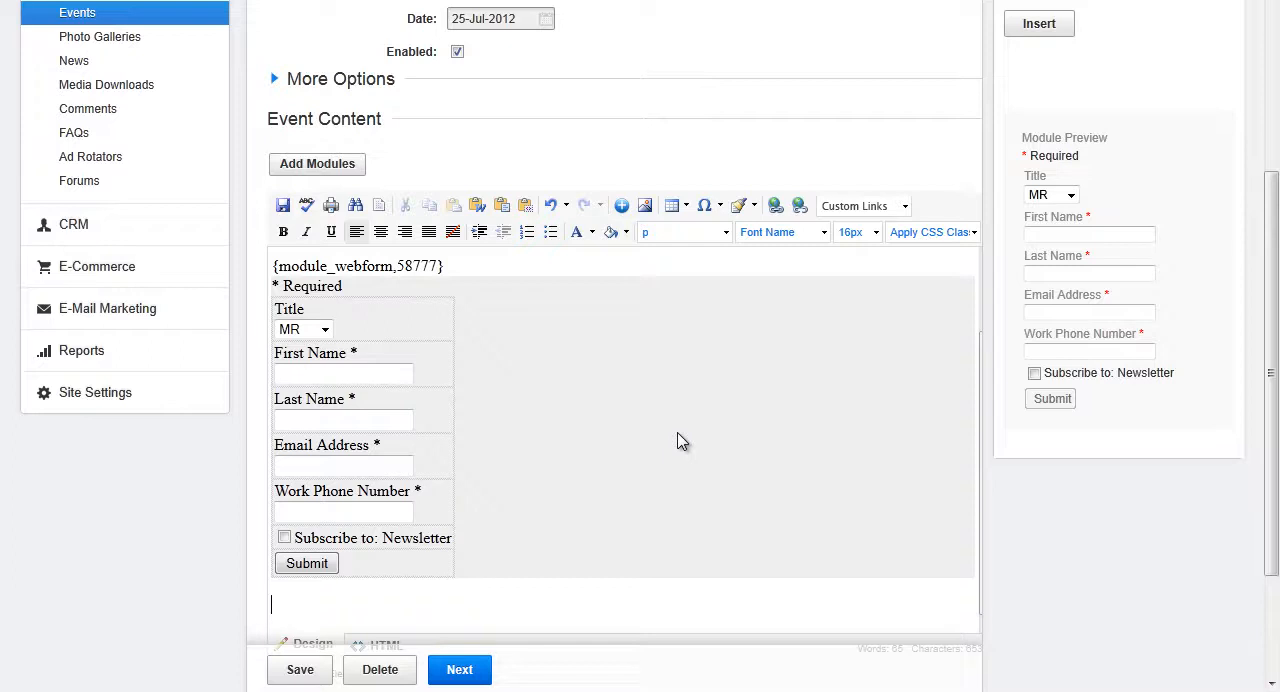
click(384, 644)
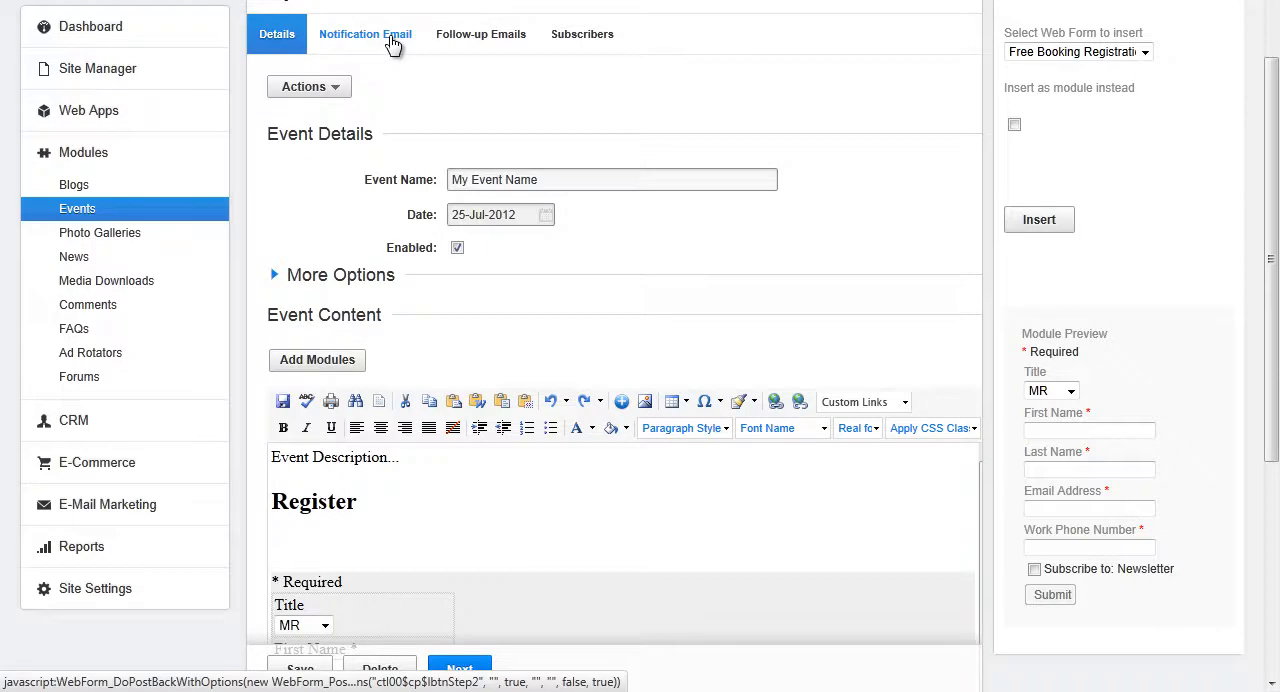
- Review the notification email's format and save it with the 'Thank you for your booking' subject and body
click(364, 34)
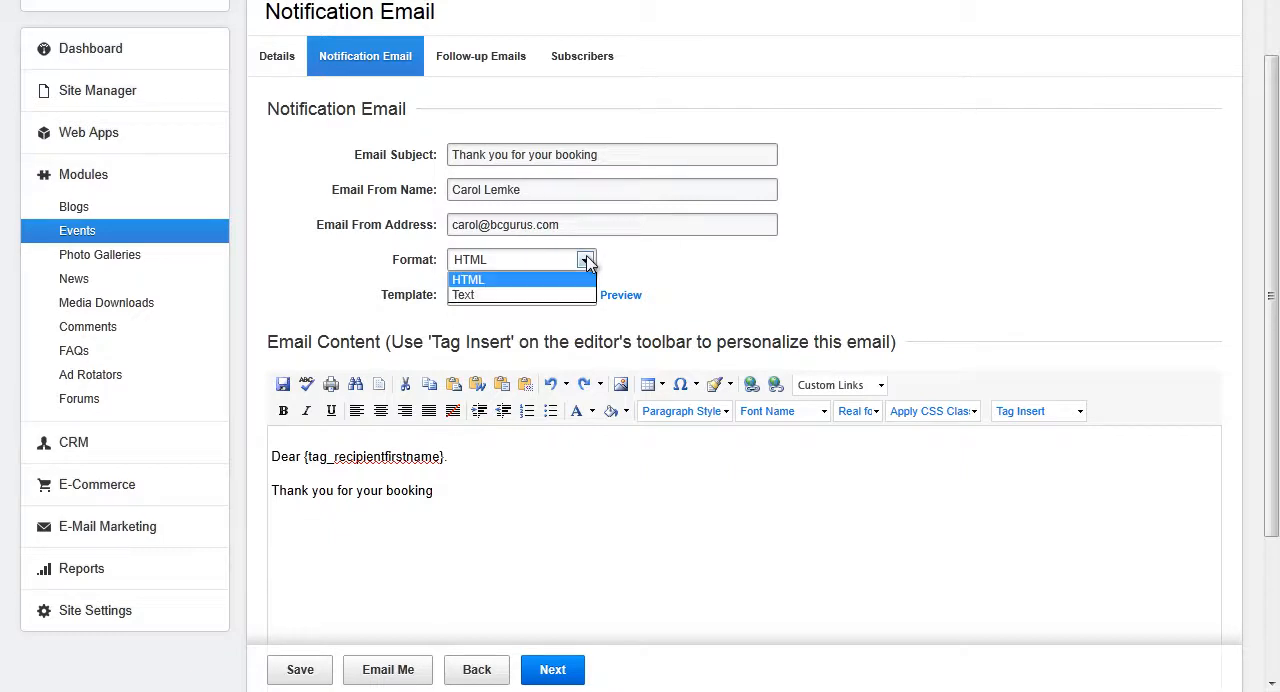
click(468, 280)
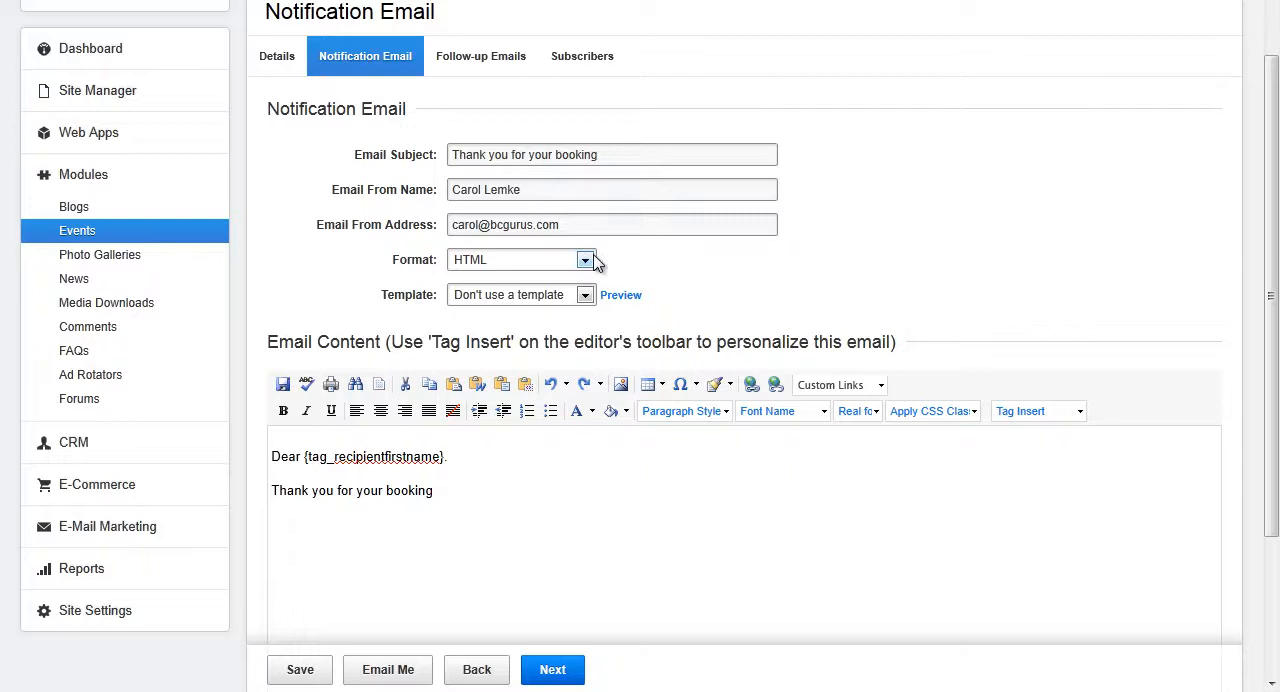
mouse_move(578, 316)
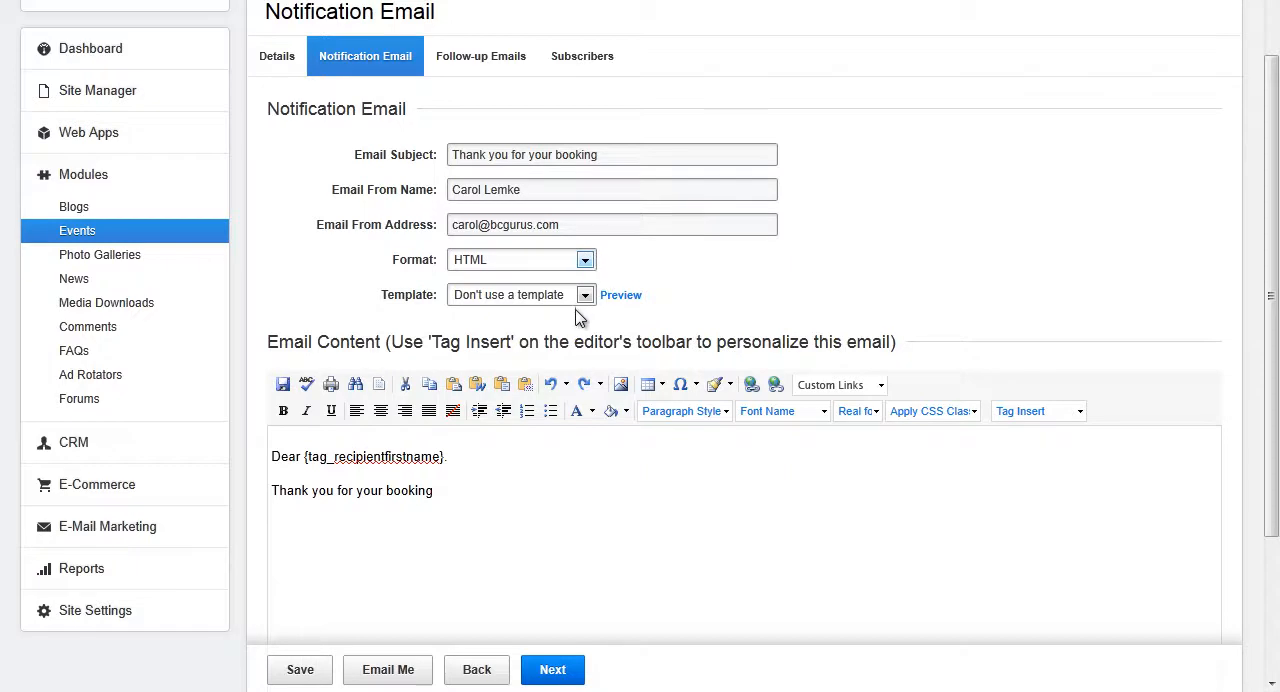
mouse_move(568, 318)
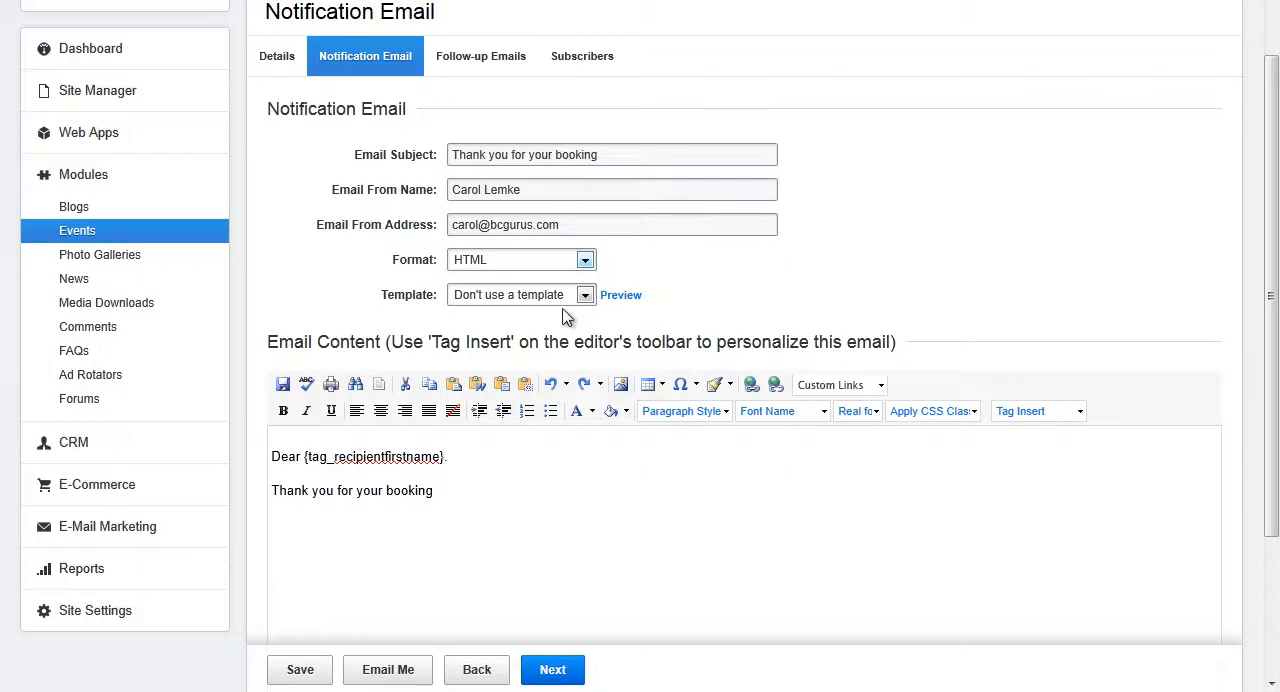
mouse_move(544, 316)
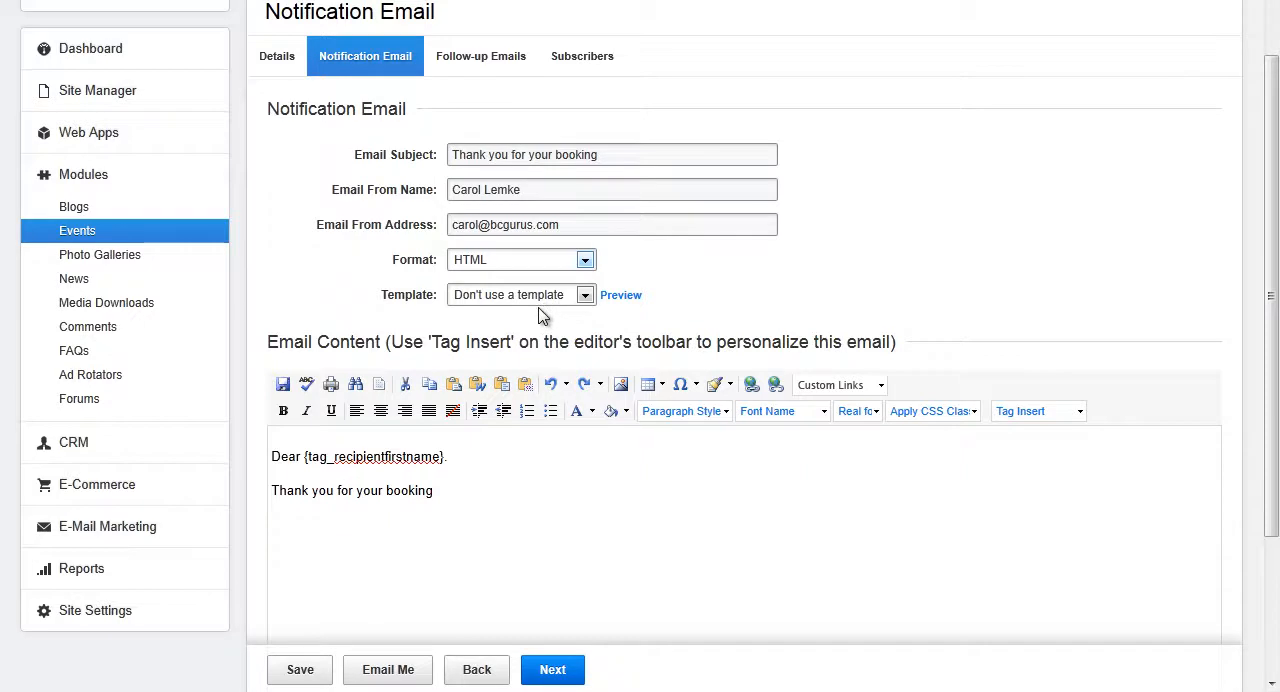
mouse_move(536, 504)
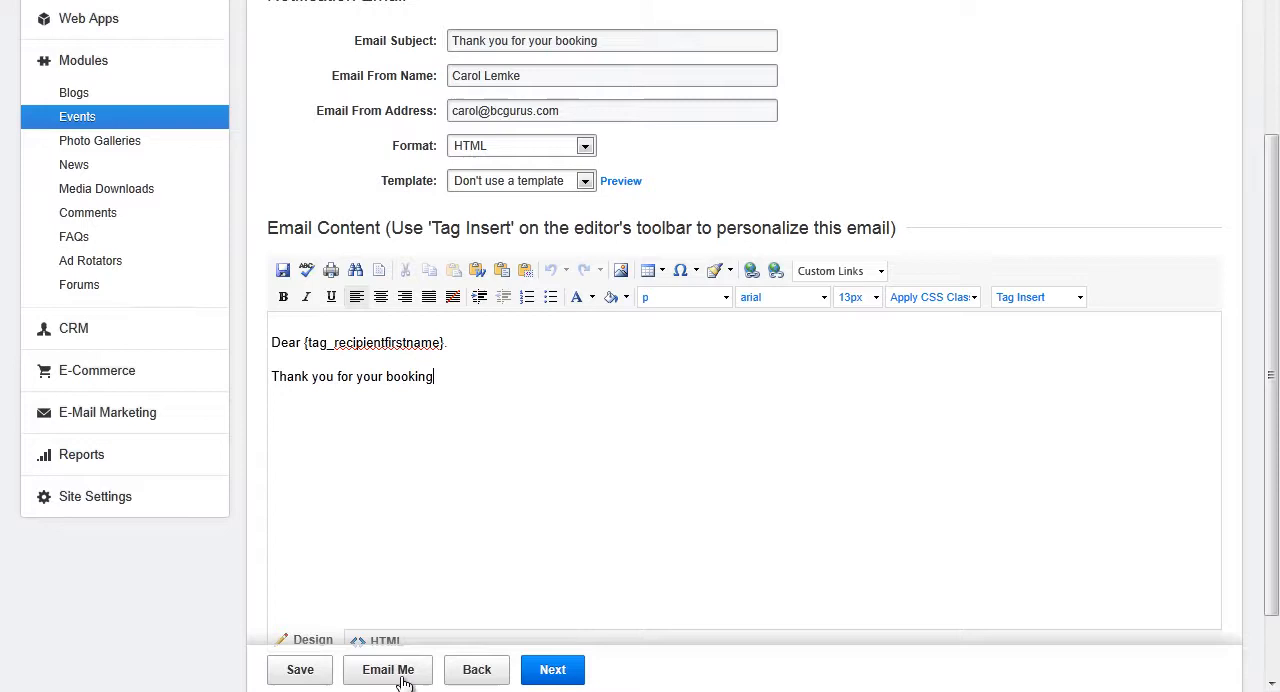
mouse_move(372, 684)
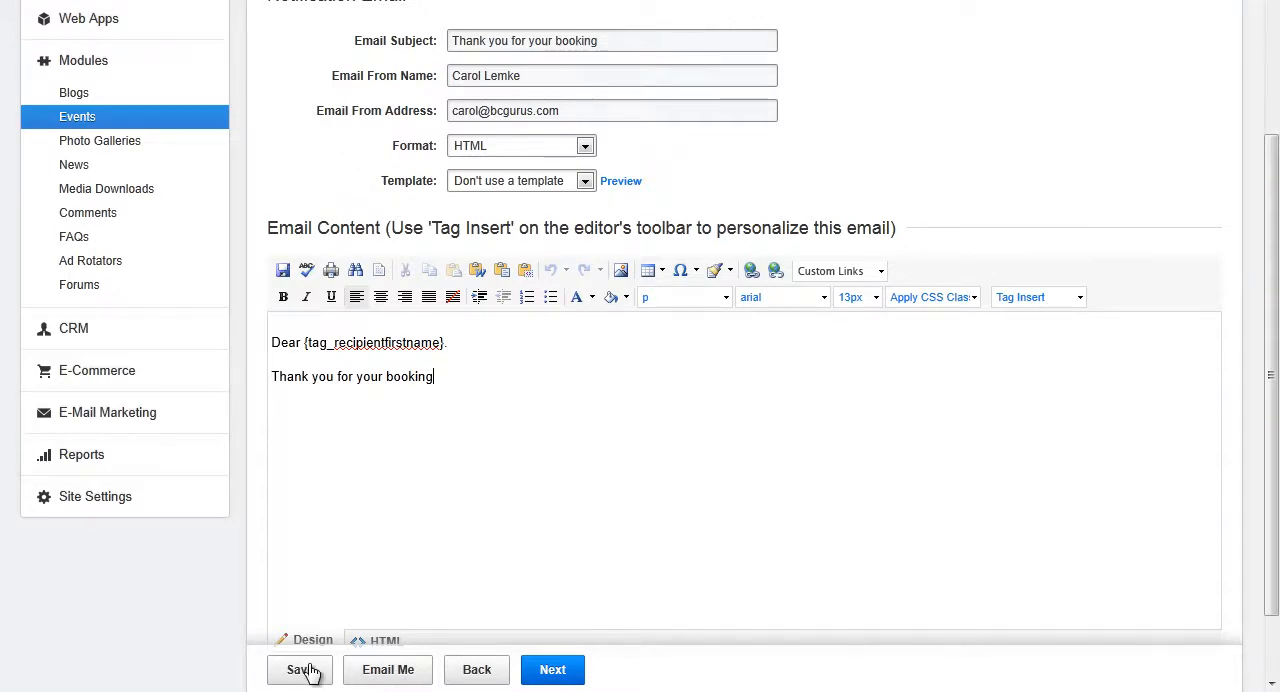
click(300, 668)
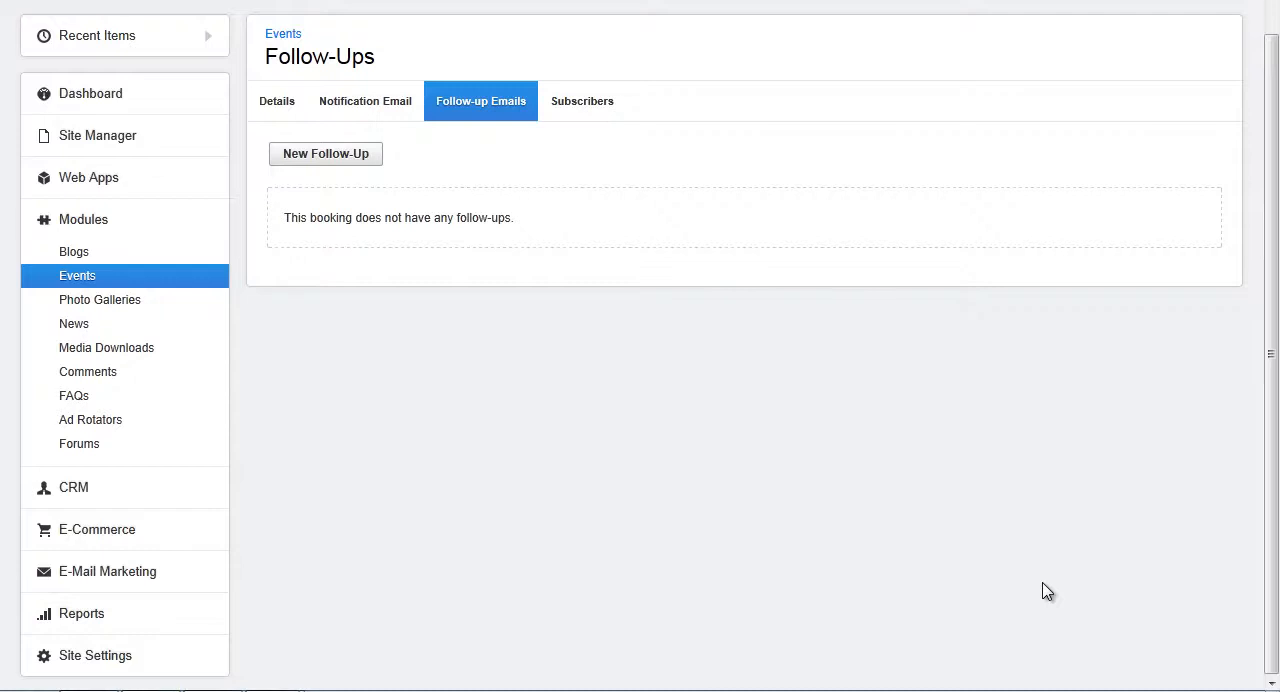
mouse_move(370, 176)
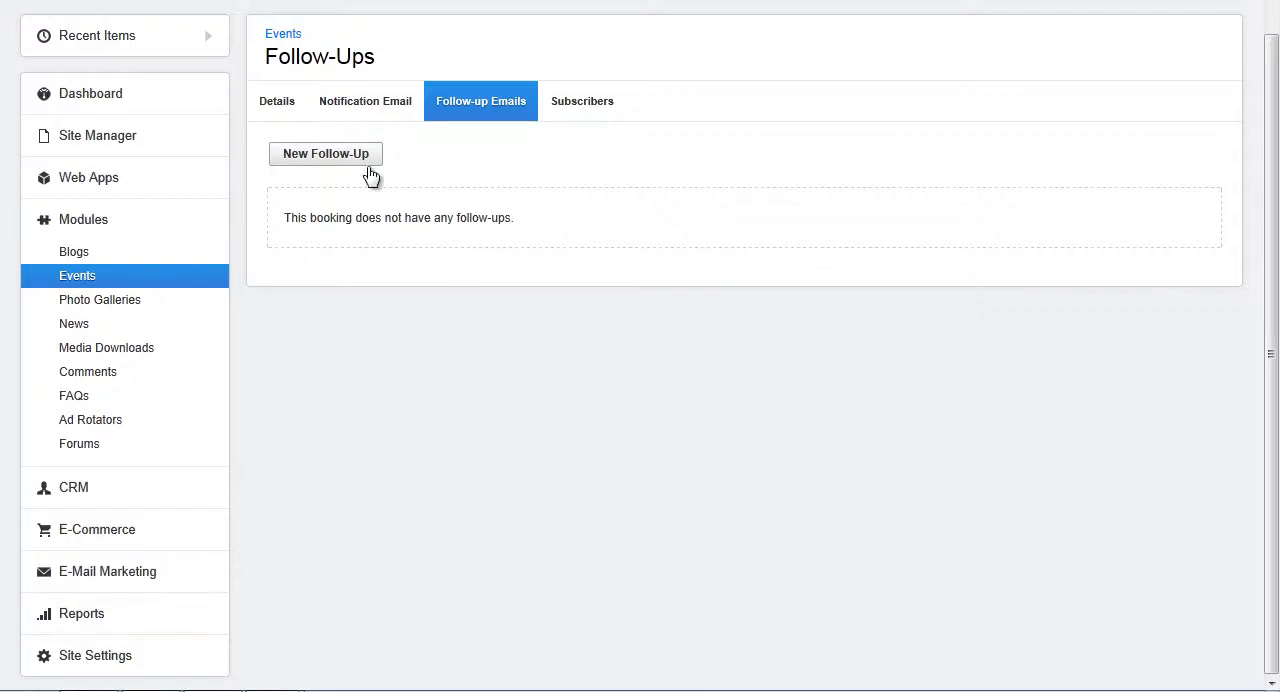
- Start a new follow-up email from the empty Follow-up Emails list
click(324, 152)
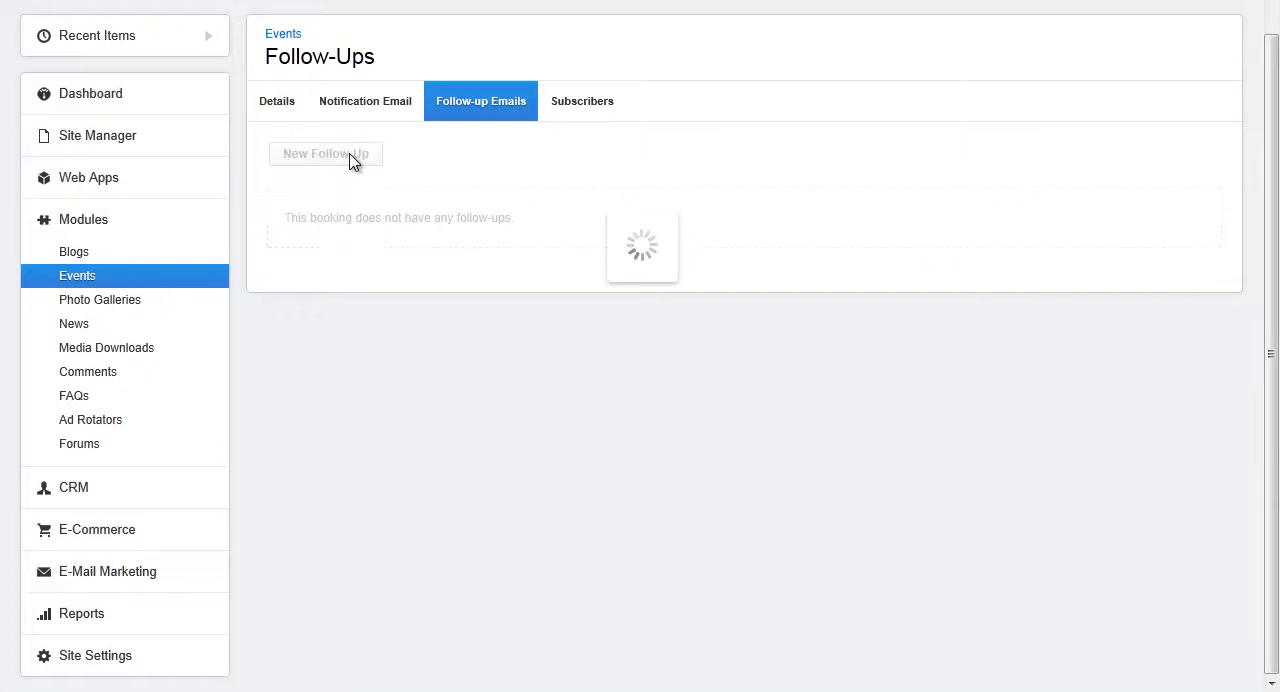
- Fill the Event Reminder follow-up with Delivery Day 7, subject 'Your Event Reminder' and HTML format
click(324, 152)
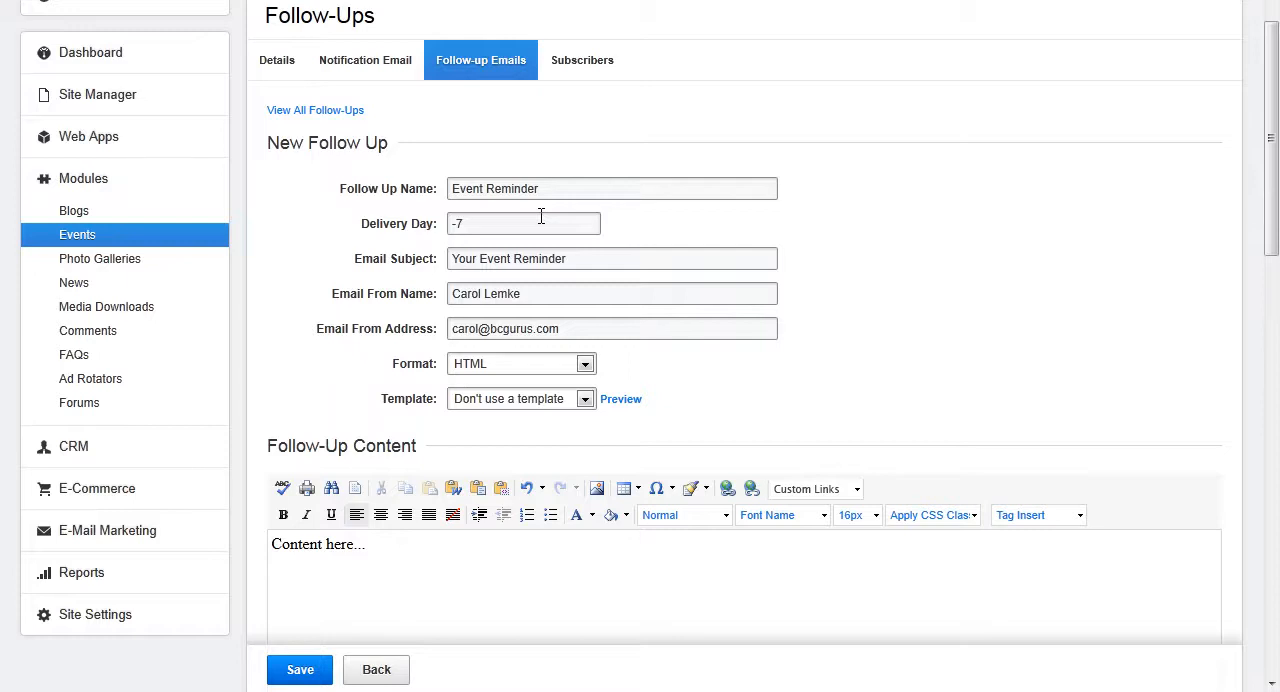
text(7)
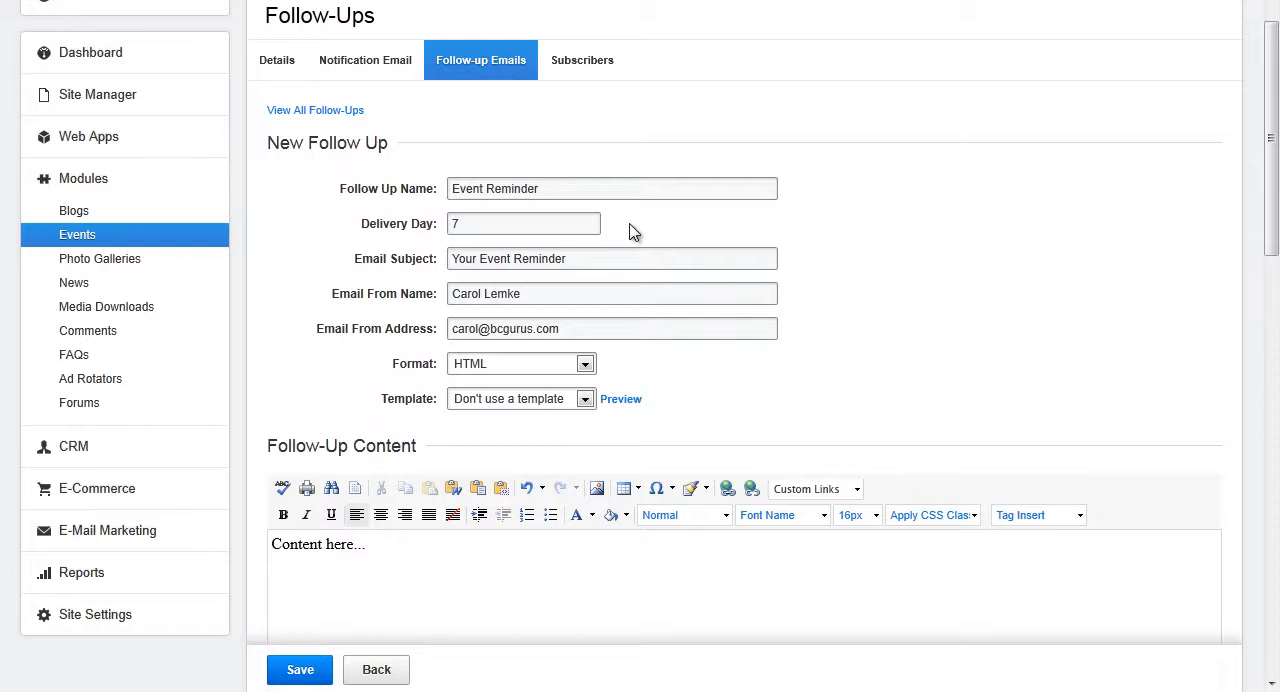
mouse_move(616, 264)
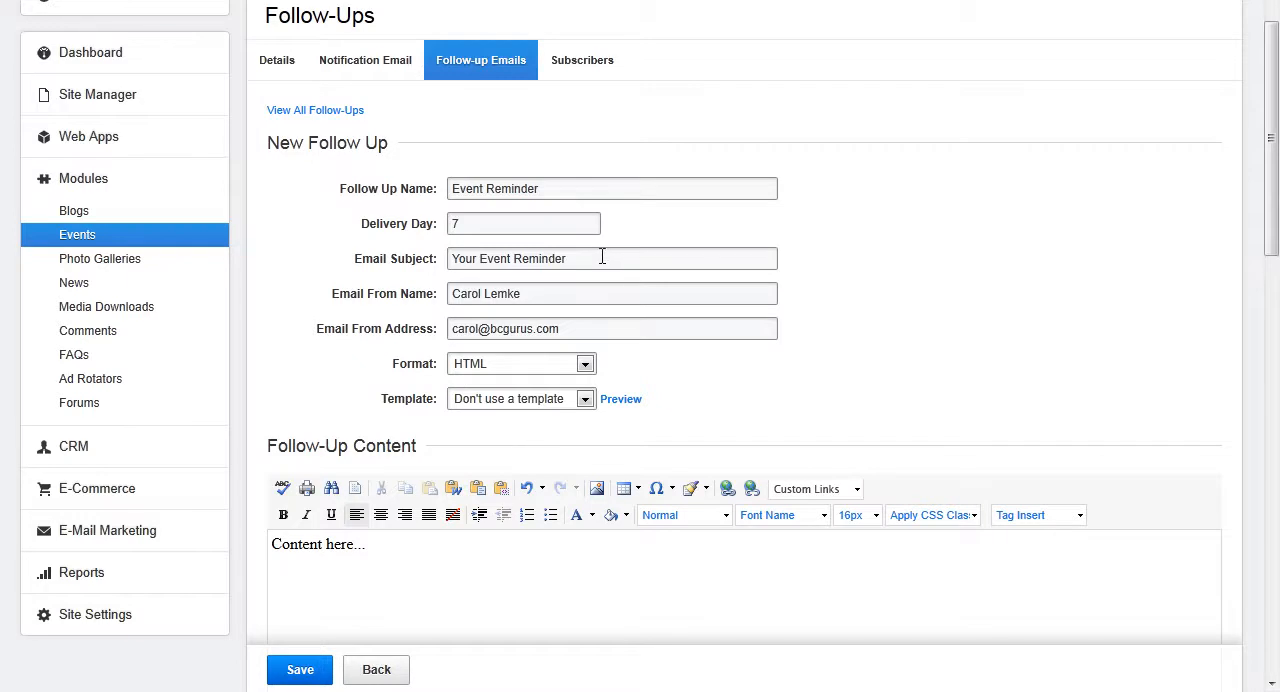
mouse_move(588, 280)
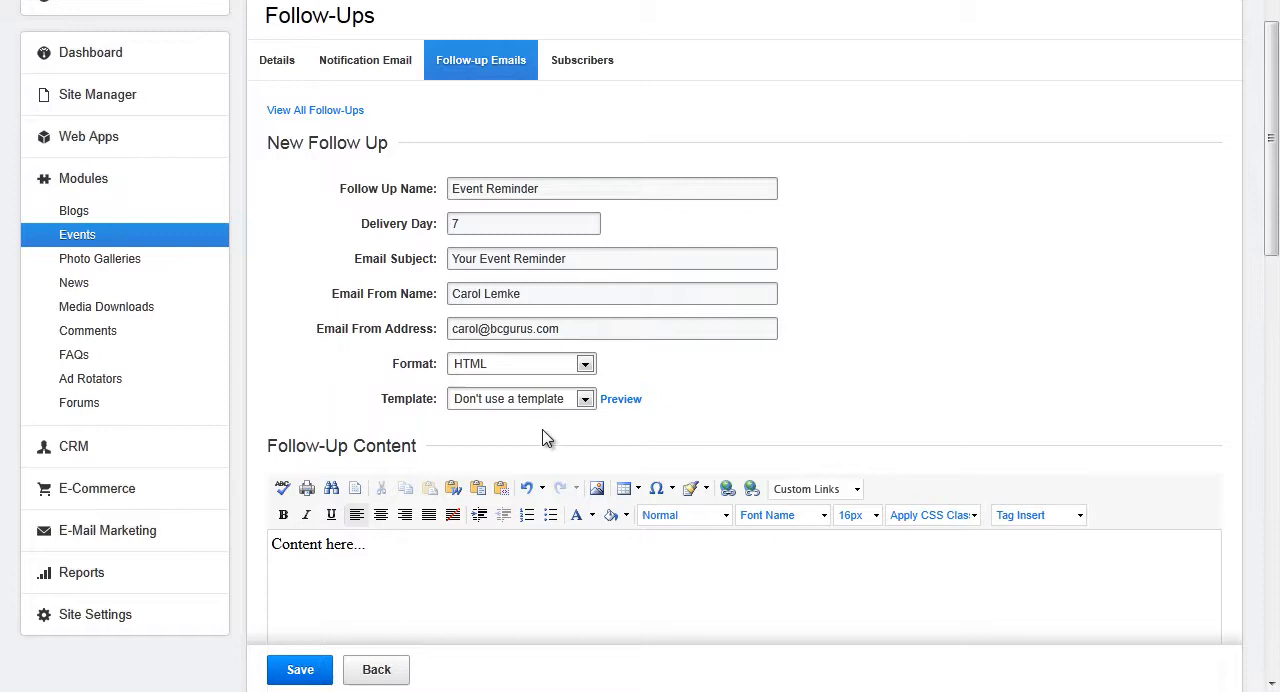
mouse_move(436, 420)
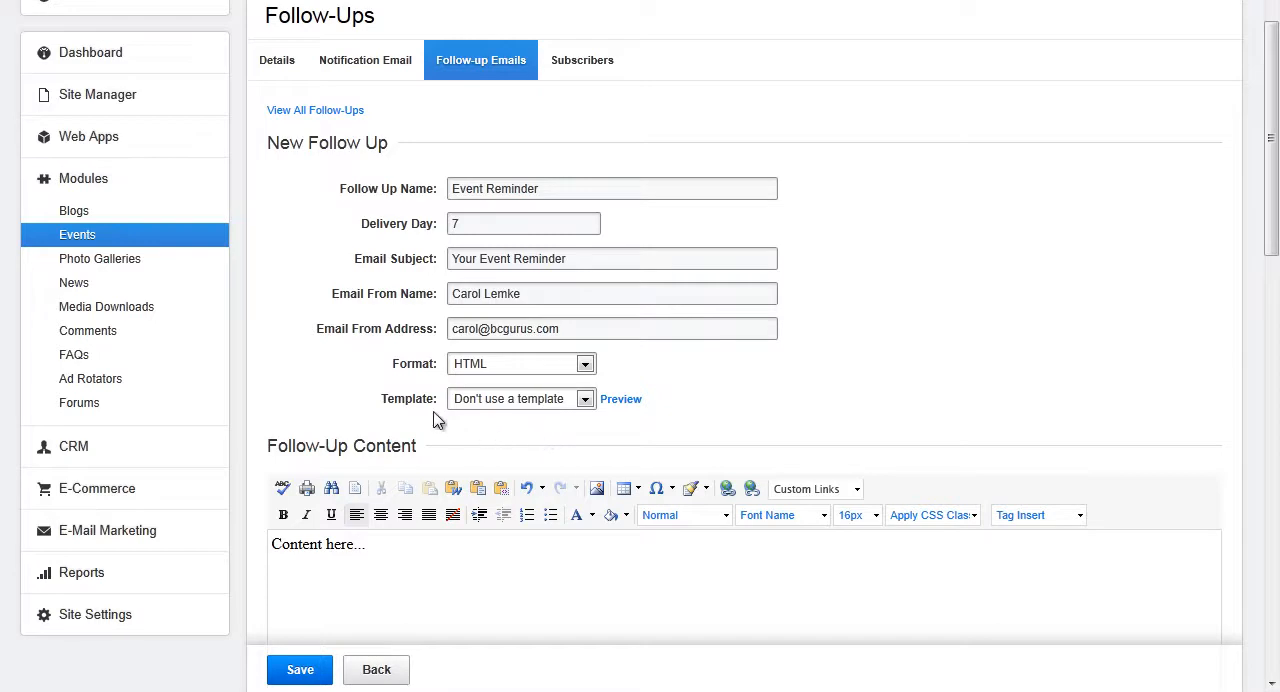
mouse_move(448, 430)
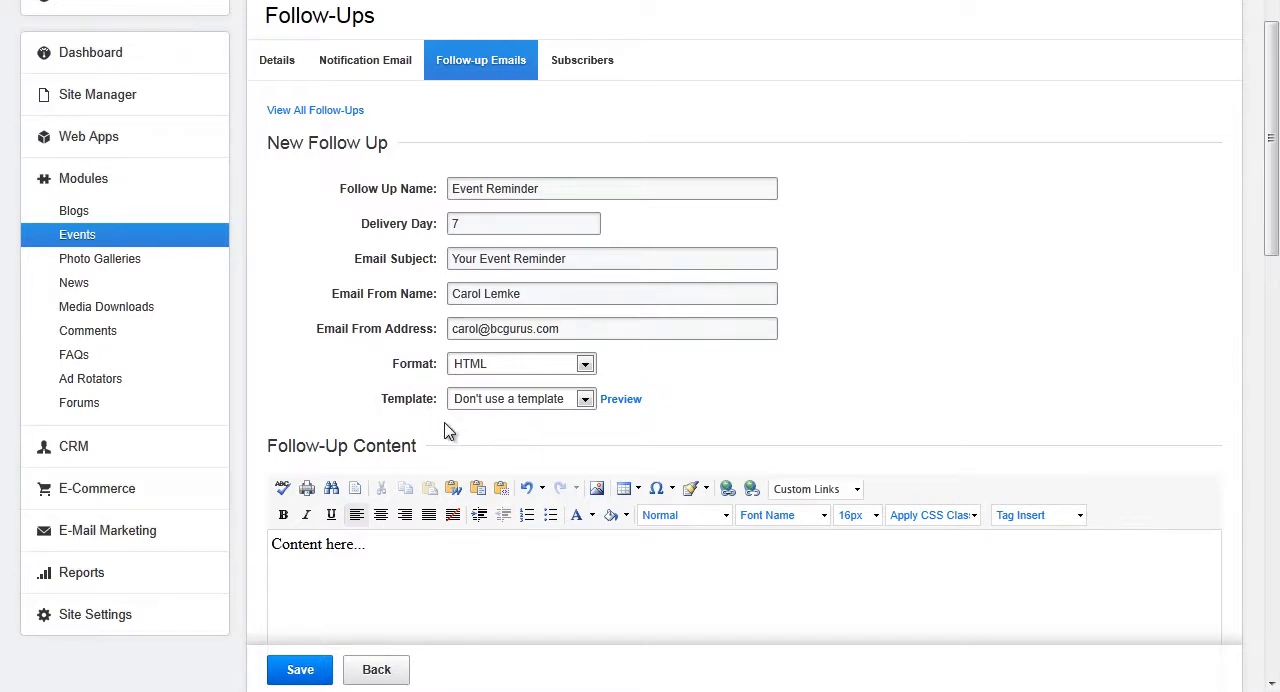
scroll(down, 3)
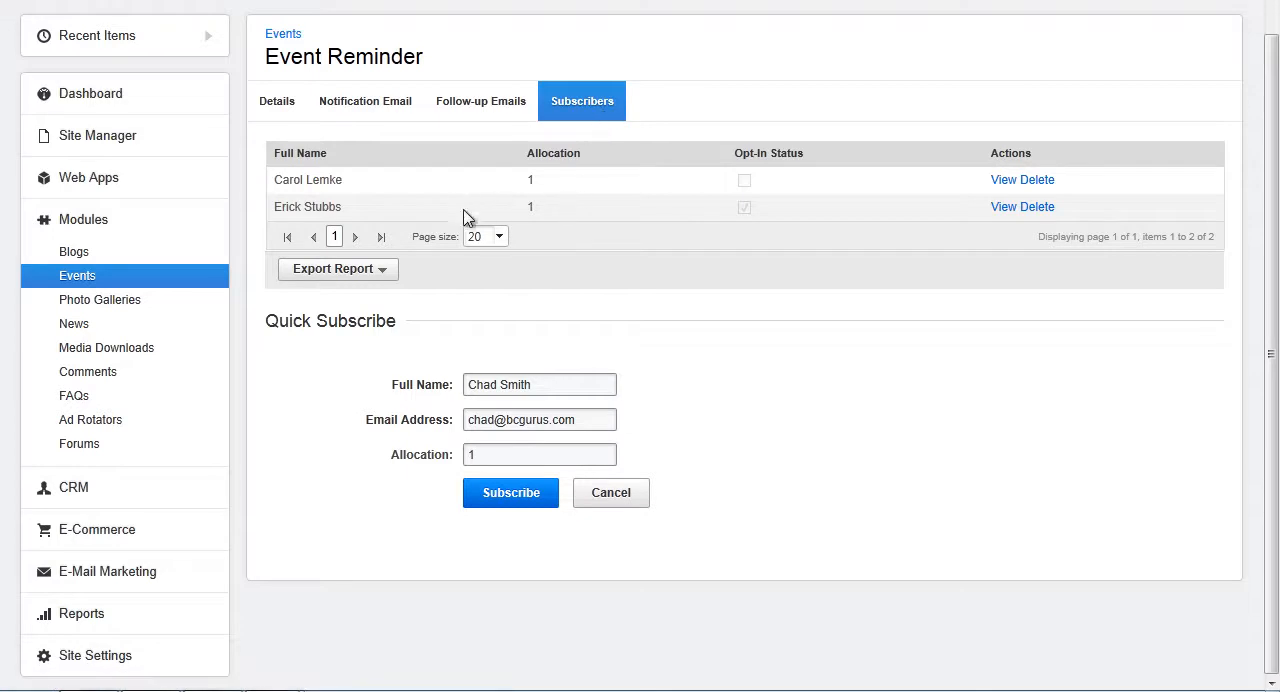
mouse_move(468, 194)
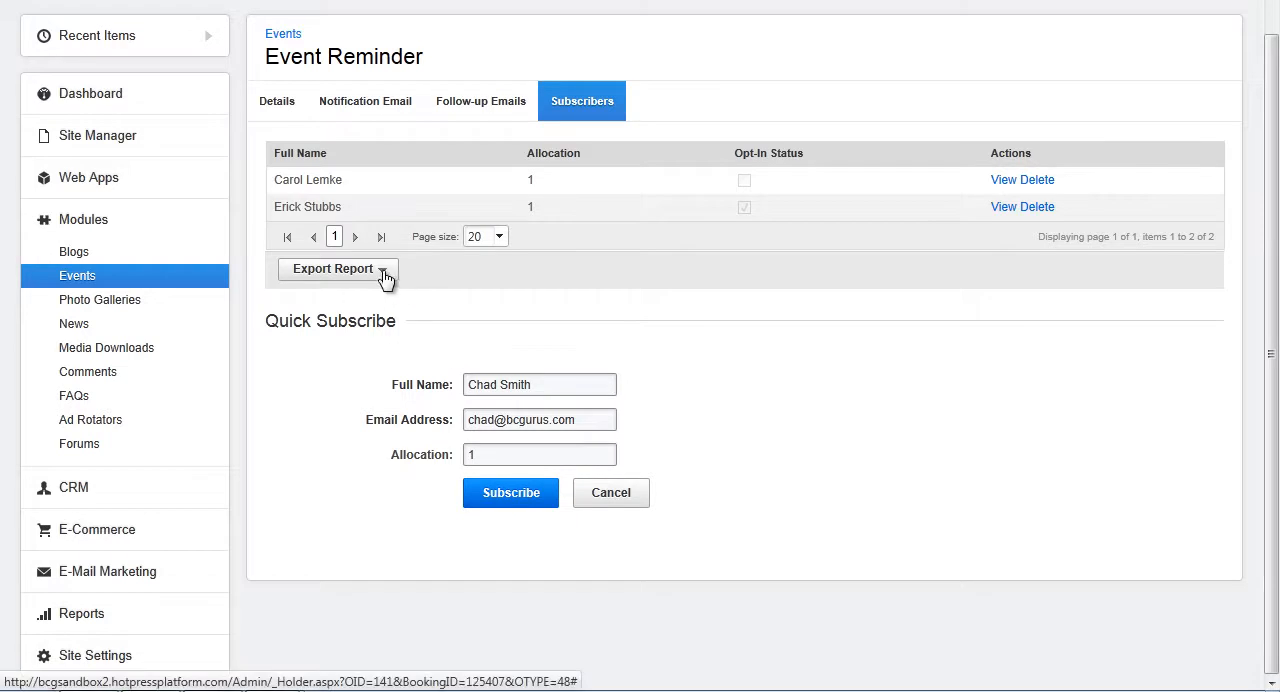
- Check the subscriber export options and begin the Quick Subscribe full name for a new attendee
click(336, 268)
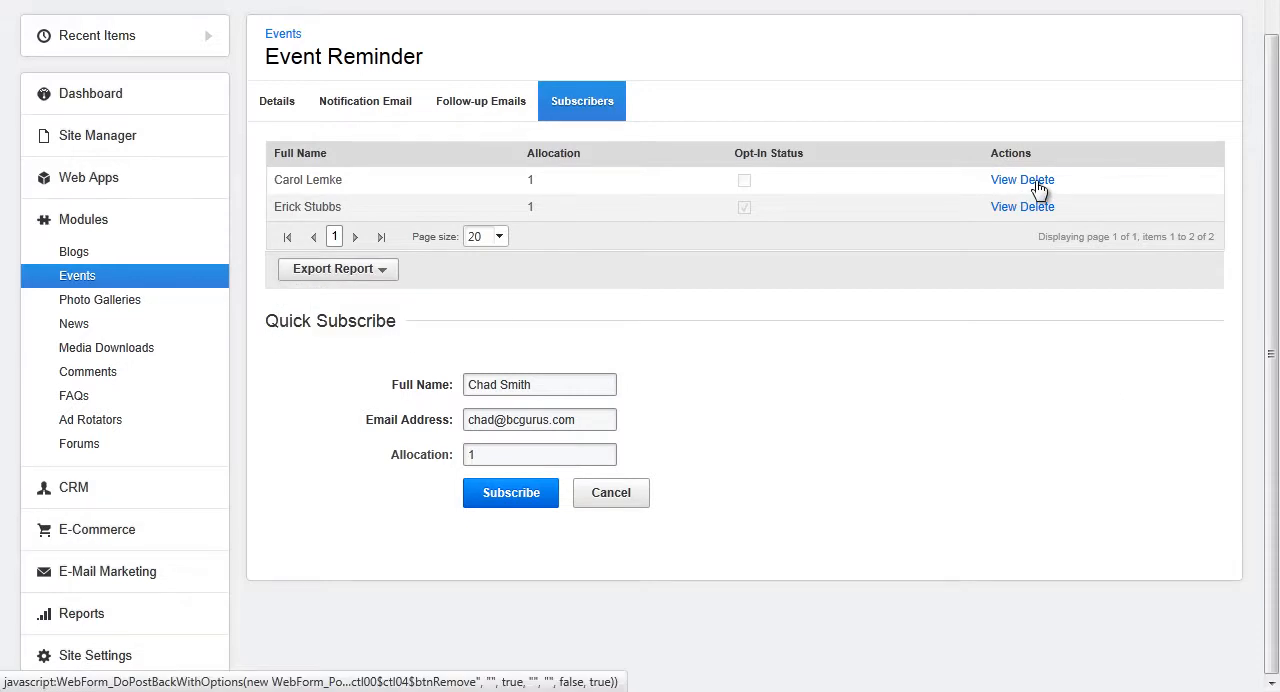
mouse_move(602, 380)
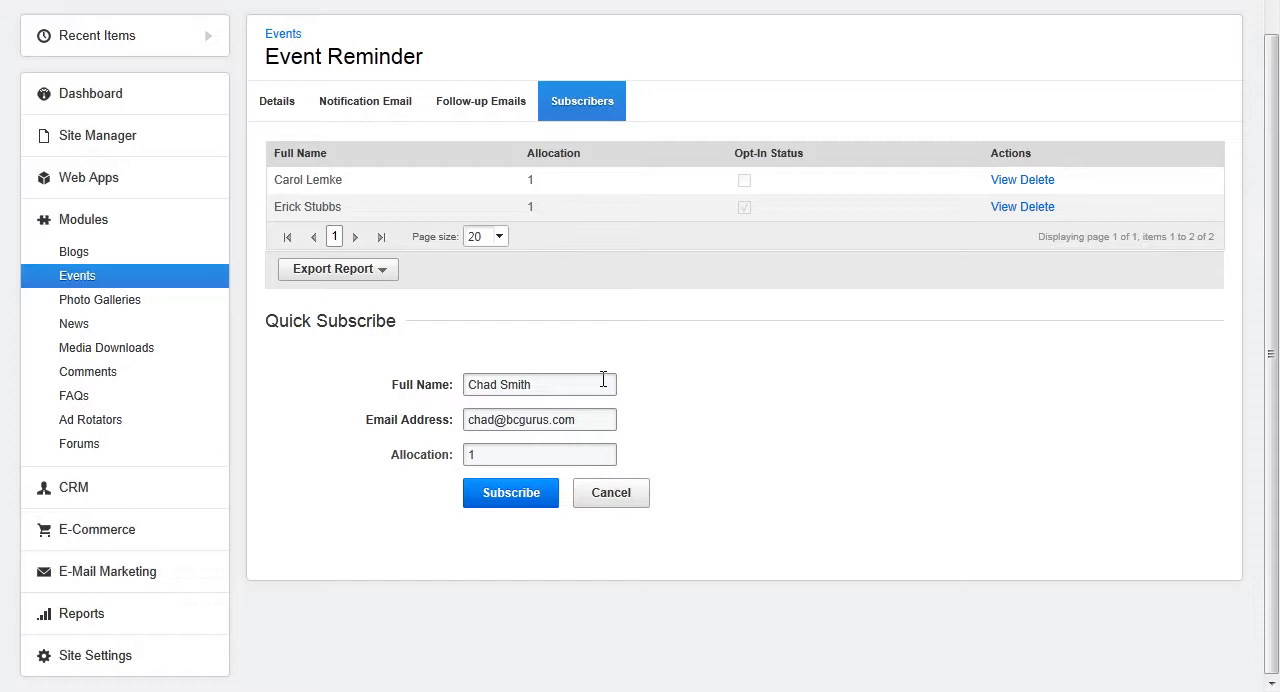
click(510, 492)
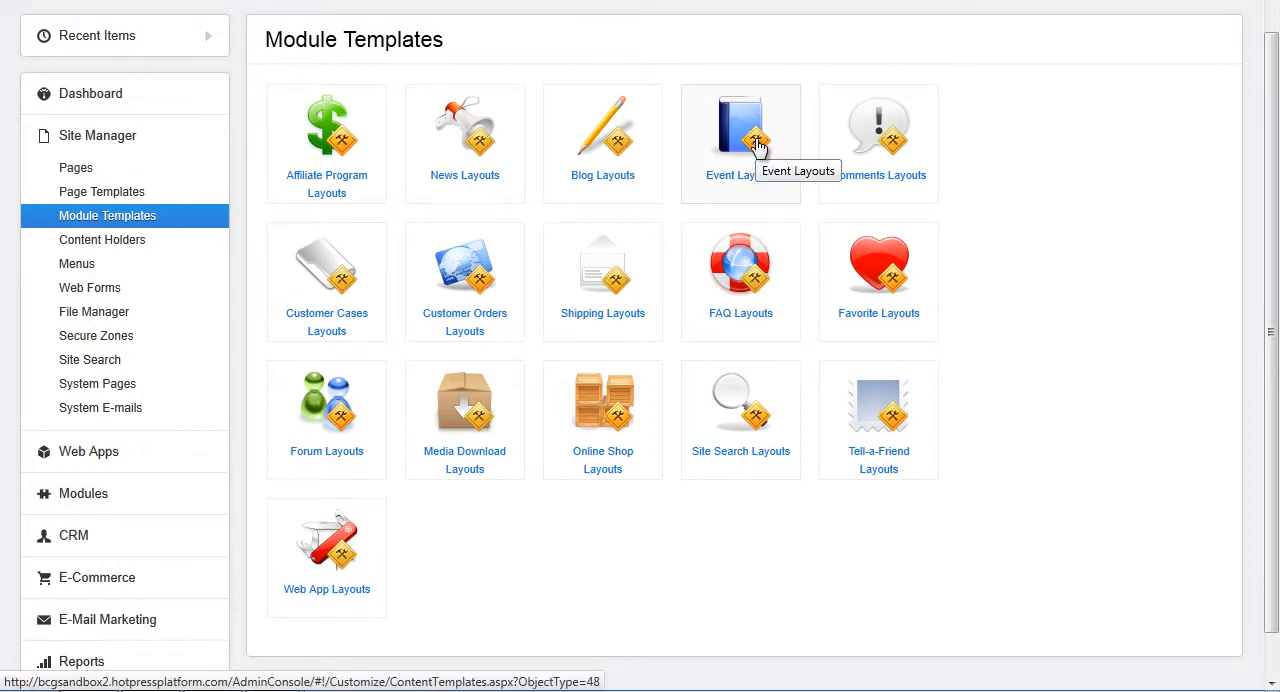
click(740, 130)
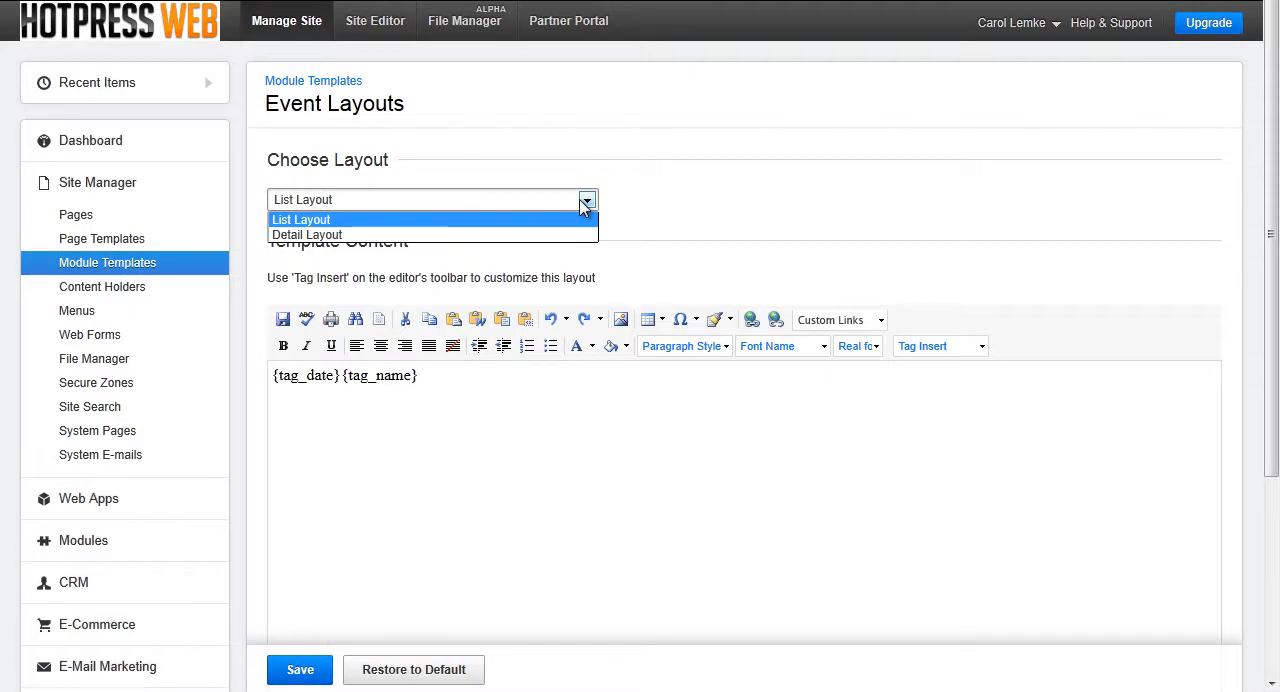
click(938, 232)
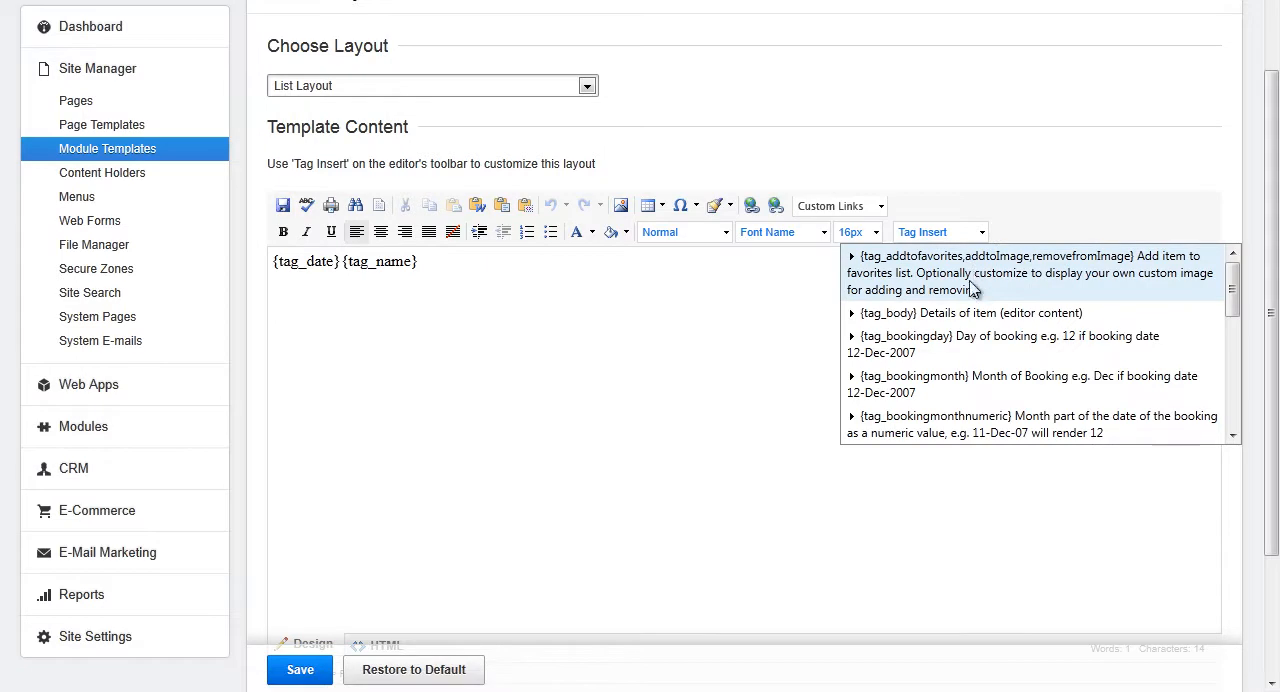
mouse_move(976, 320)
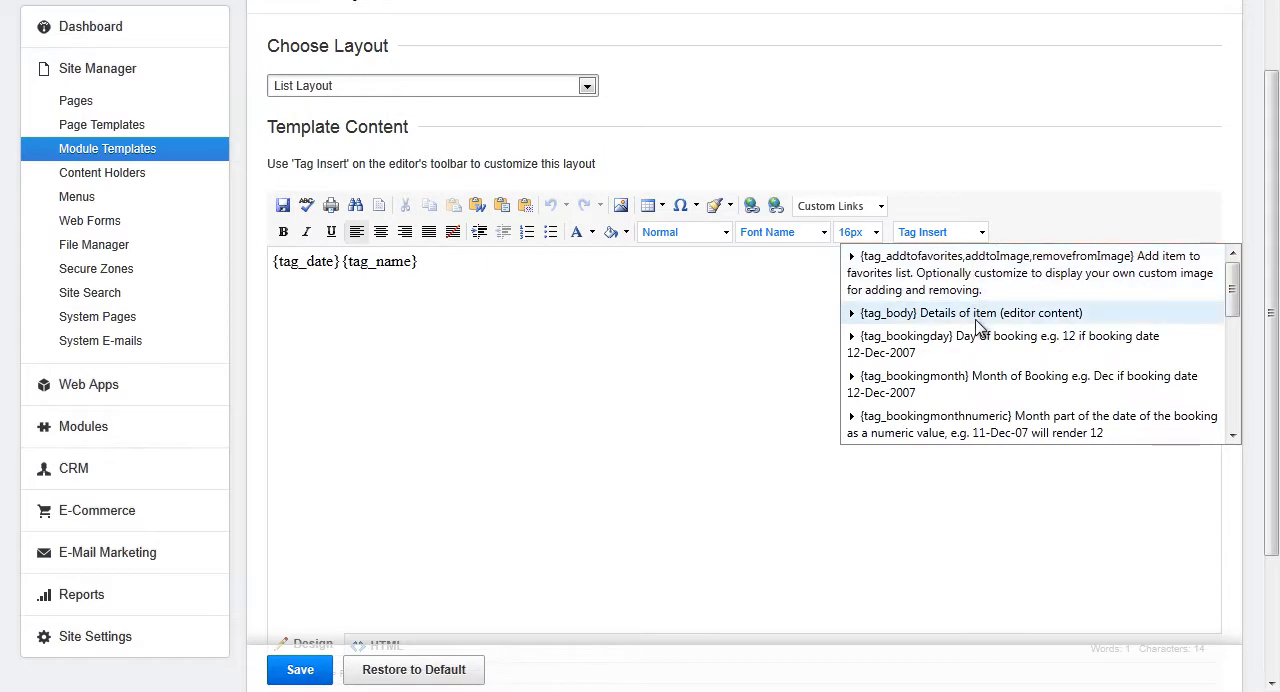
scroll(down, 3)
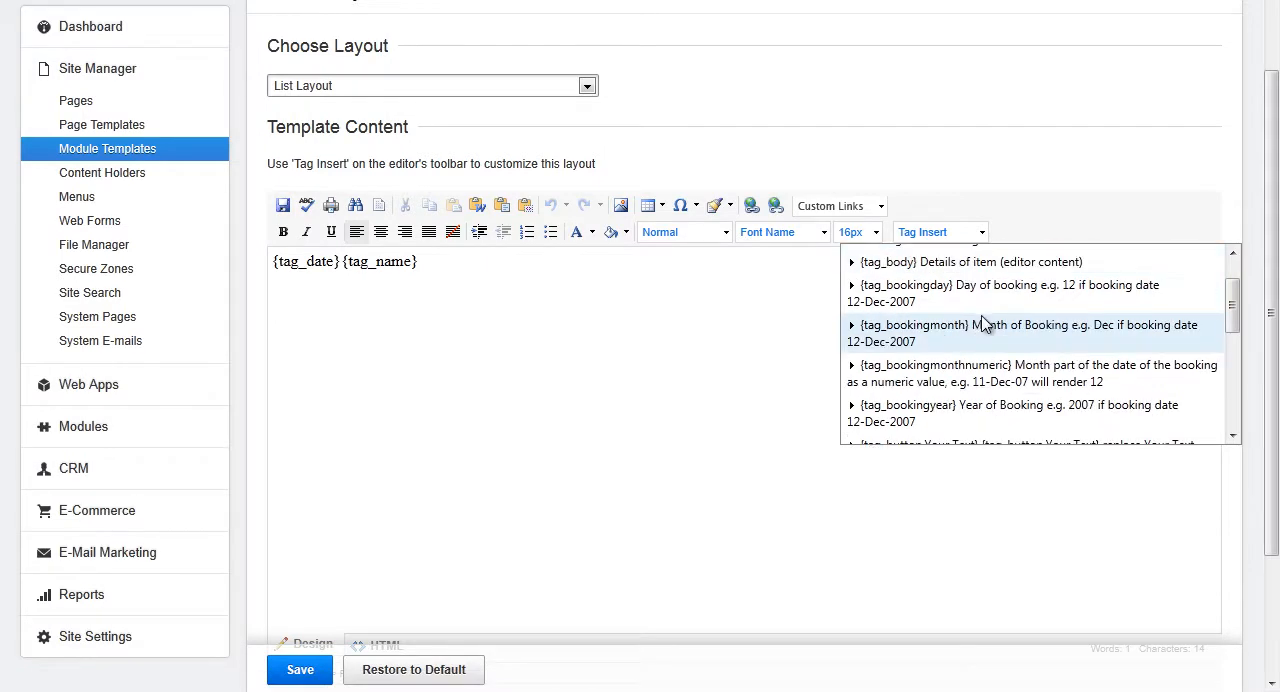
mouse_move(984, 292)
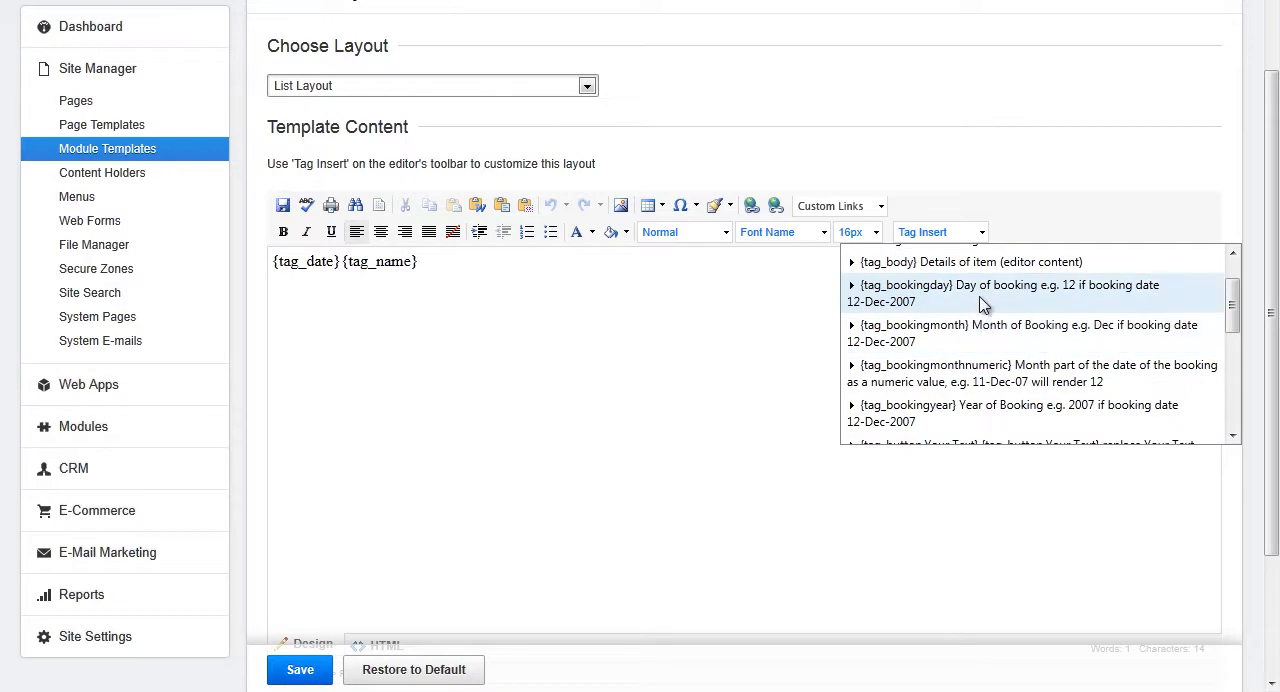
scroll(down, 3)
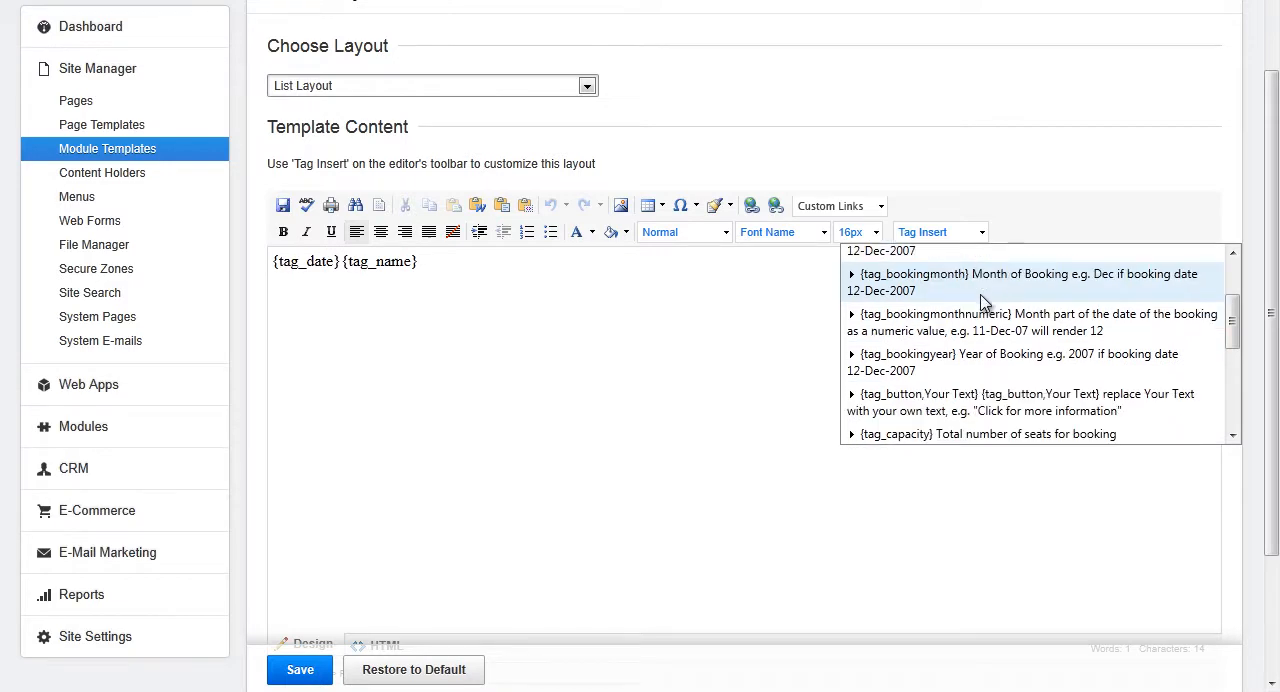
scroll(down, 3)
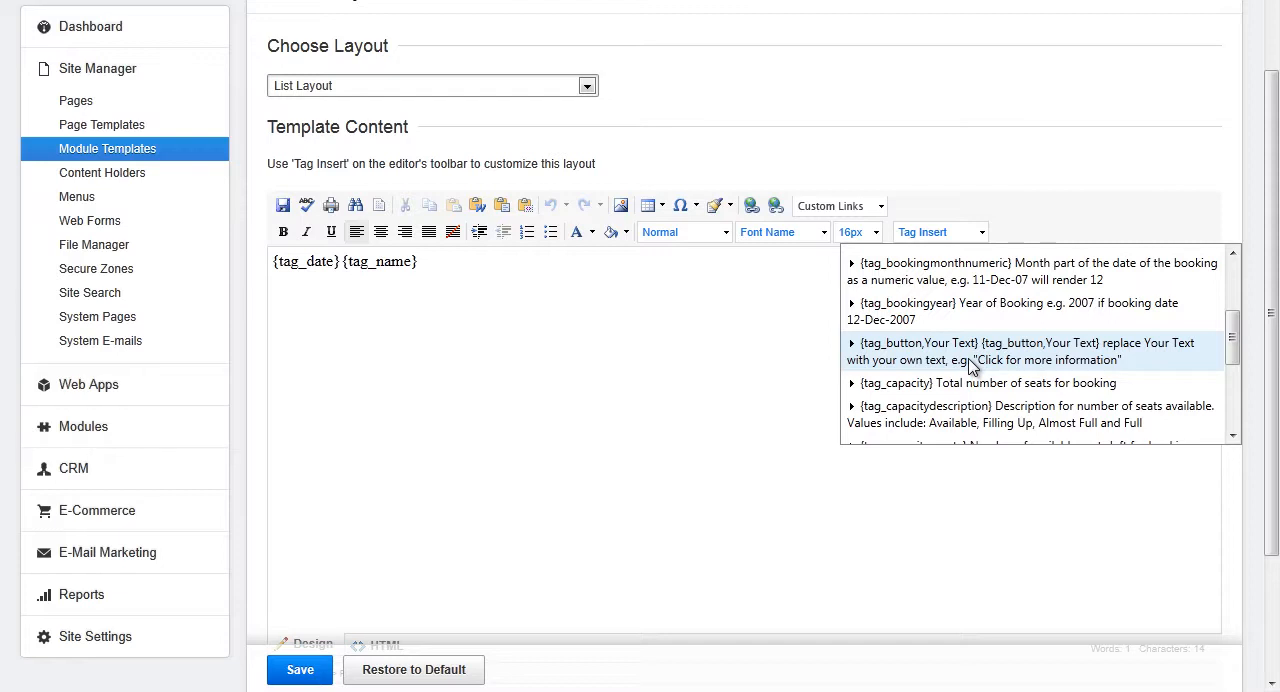
mouse_move(964, 388)
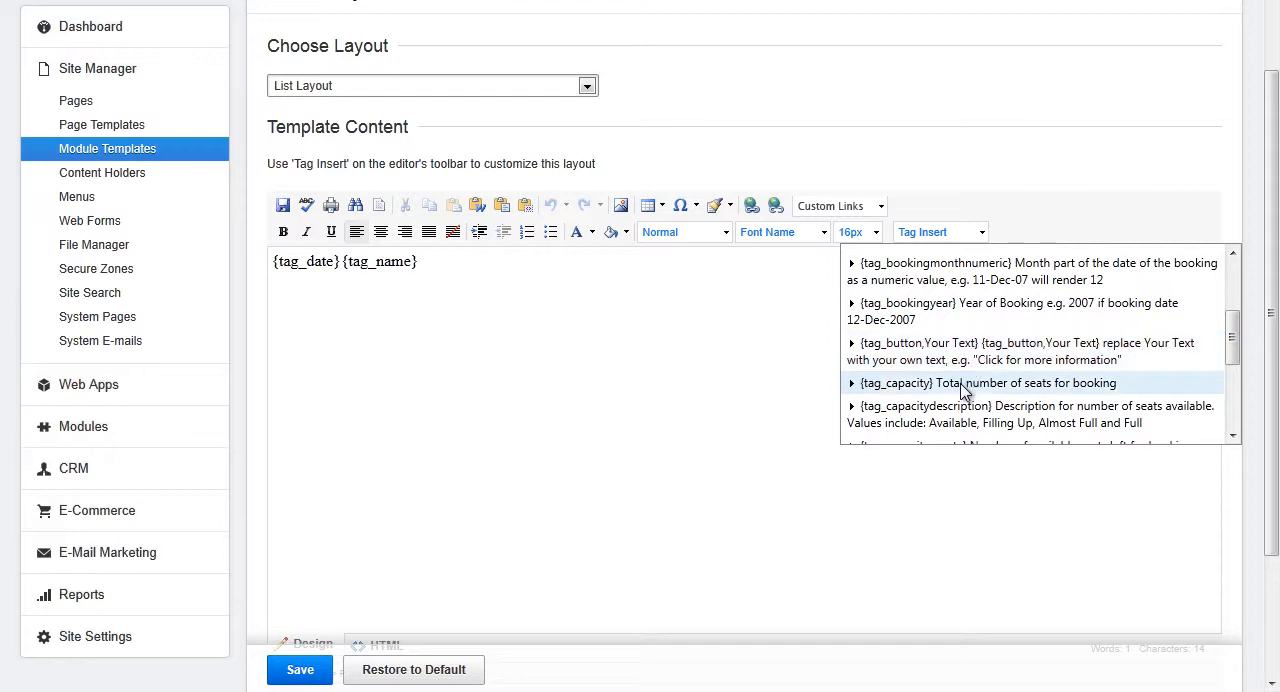
scroll(down, 3)
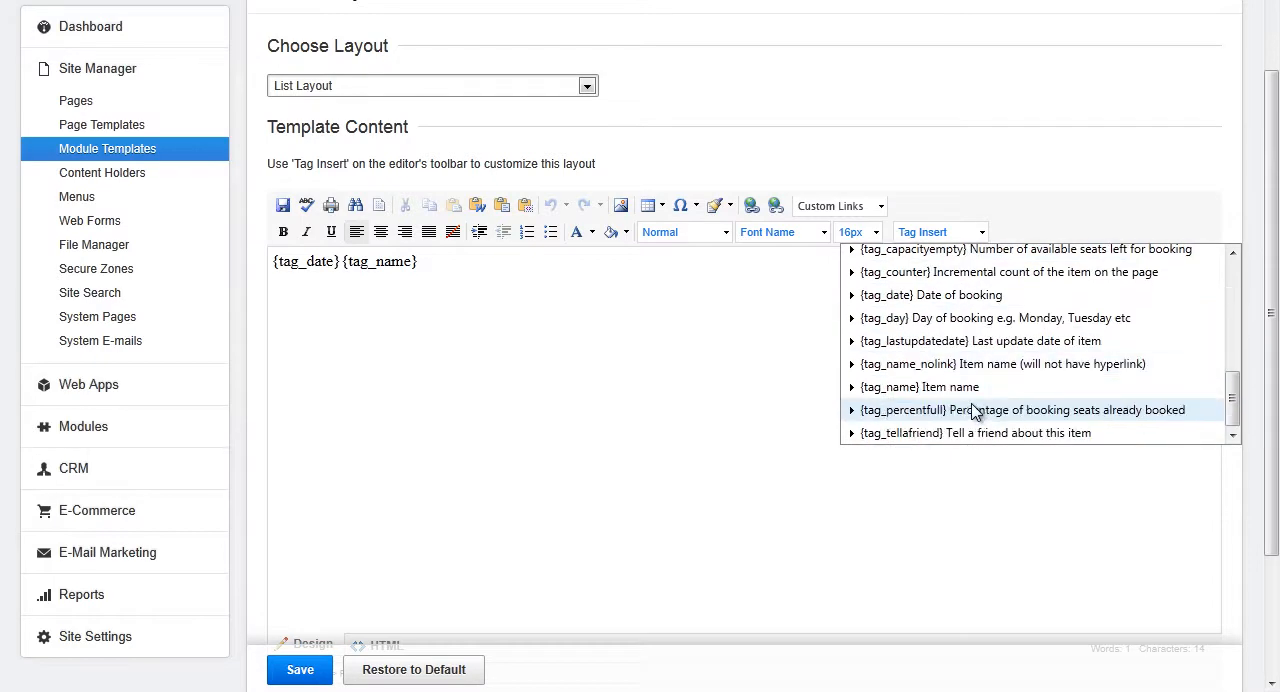
mouse_move(976, 318)
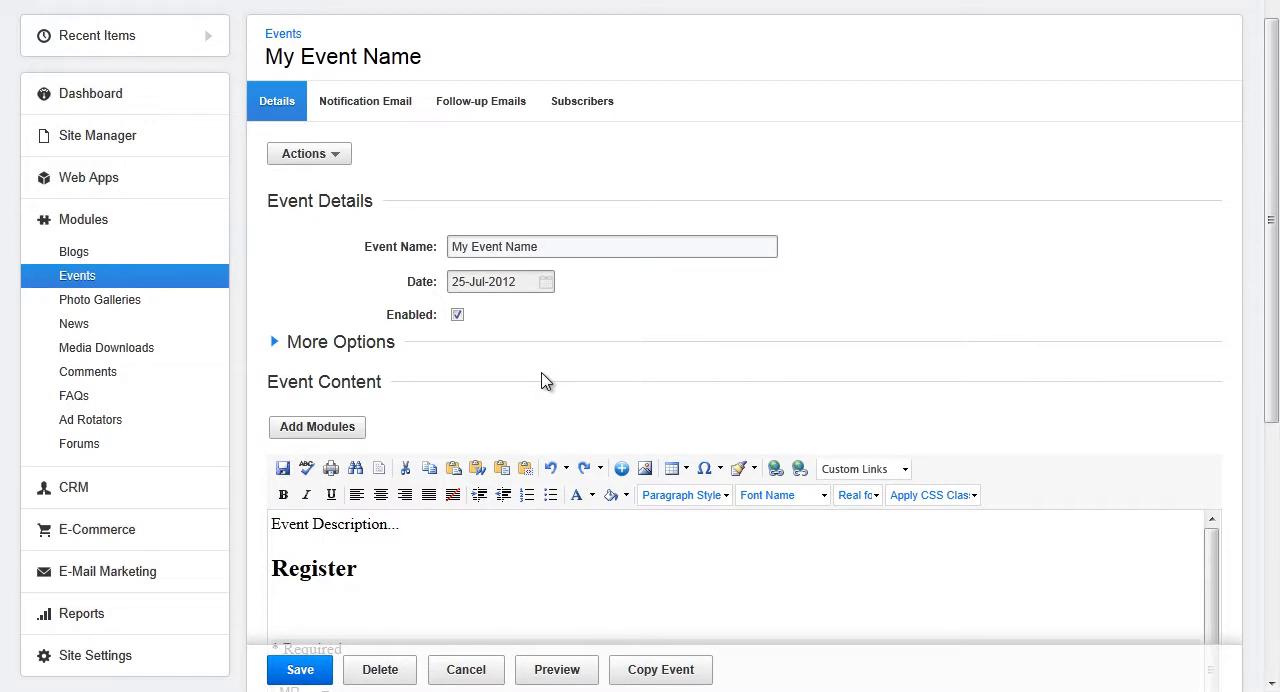
mouse_move(544, 378)
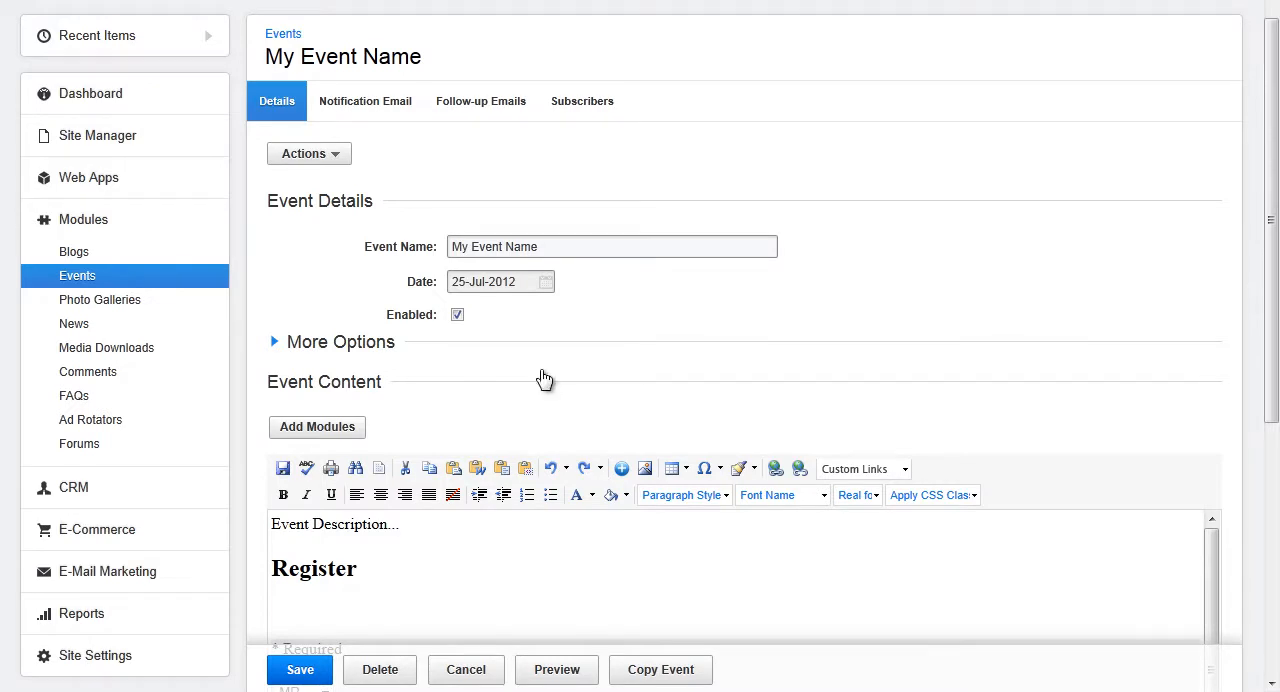
- Choose Actions > Add Event to a Web Page and pick the test page for 1-Click Insert
click(308, 152)
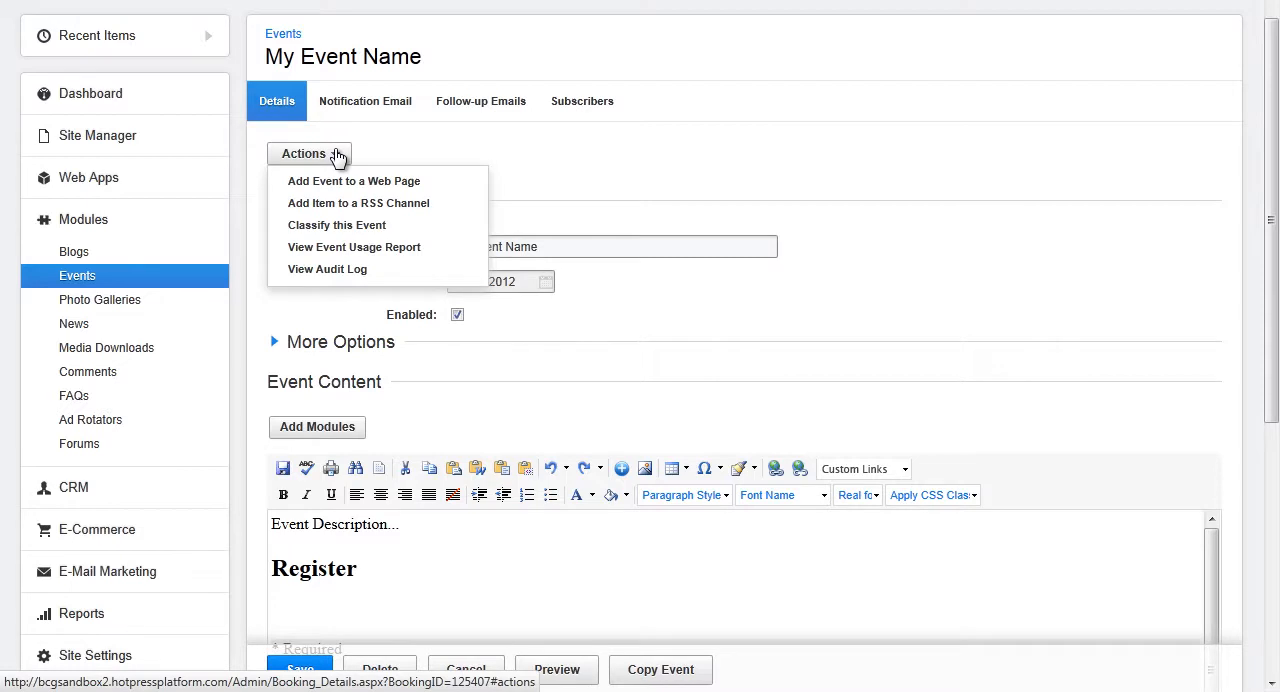
mouse_move(354, 180)
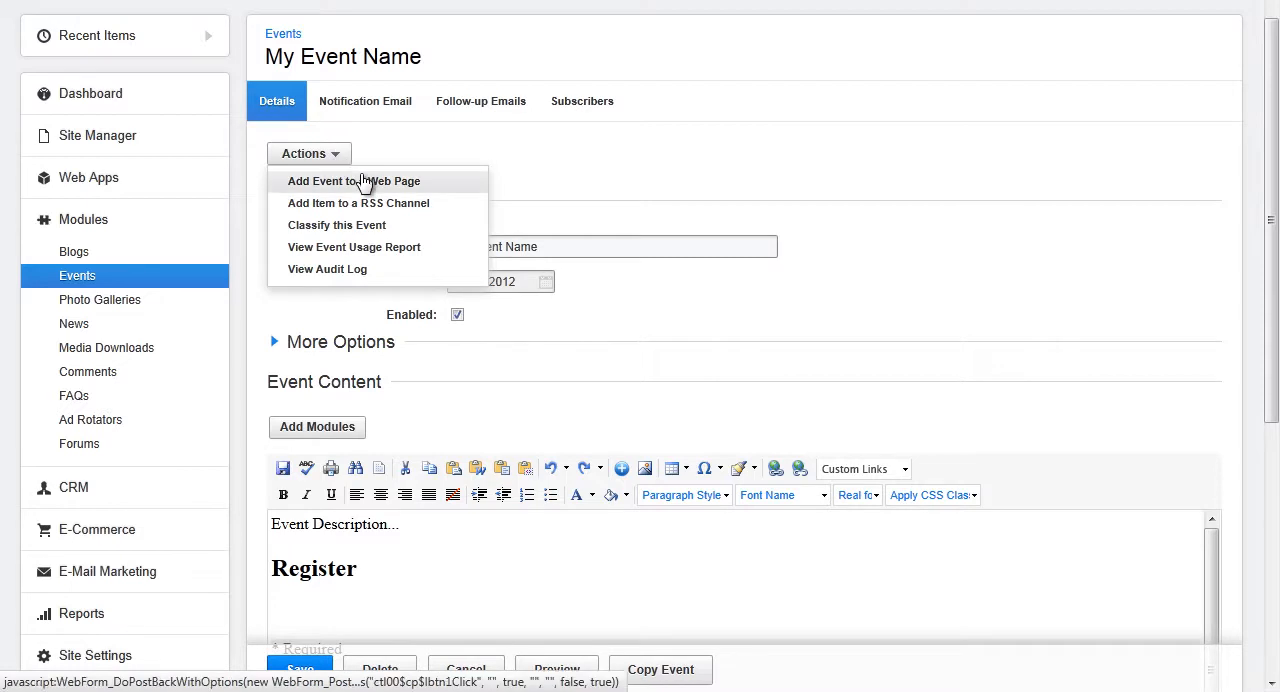
click(354, 180)
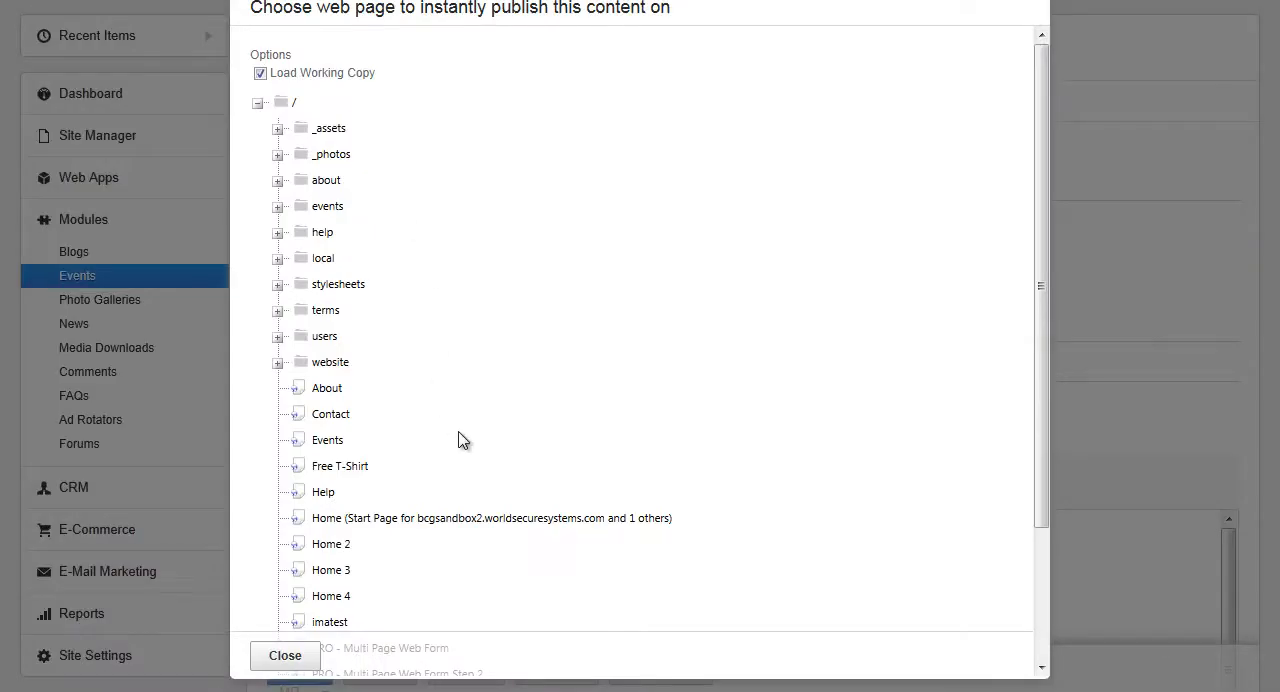
scroll(down, 3)
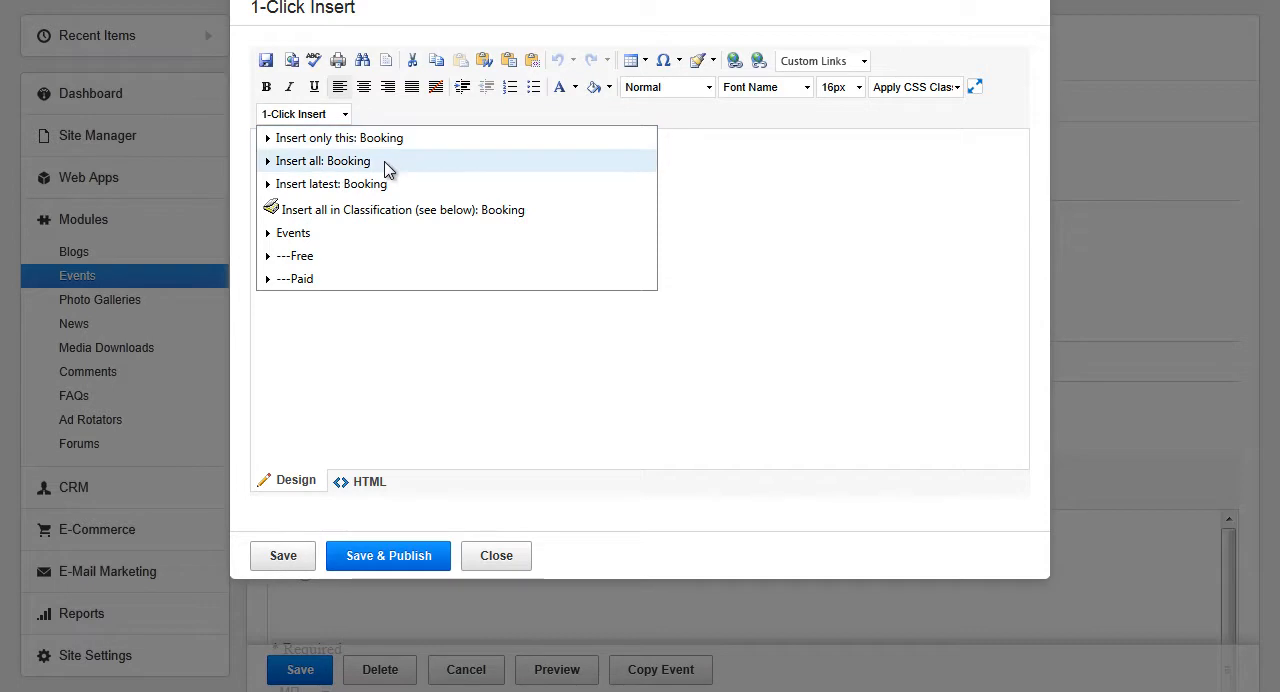
mouse_move(400, 184)
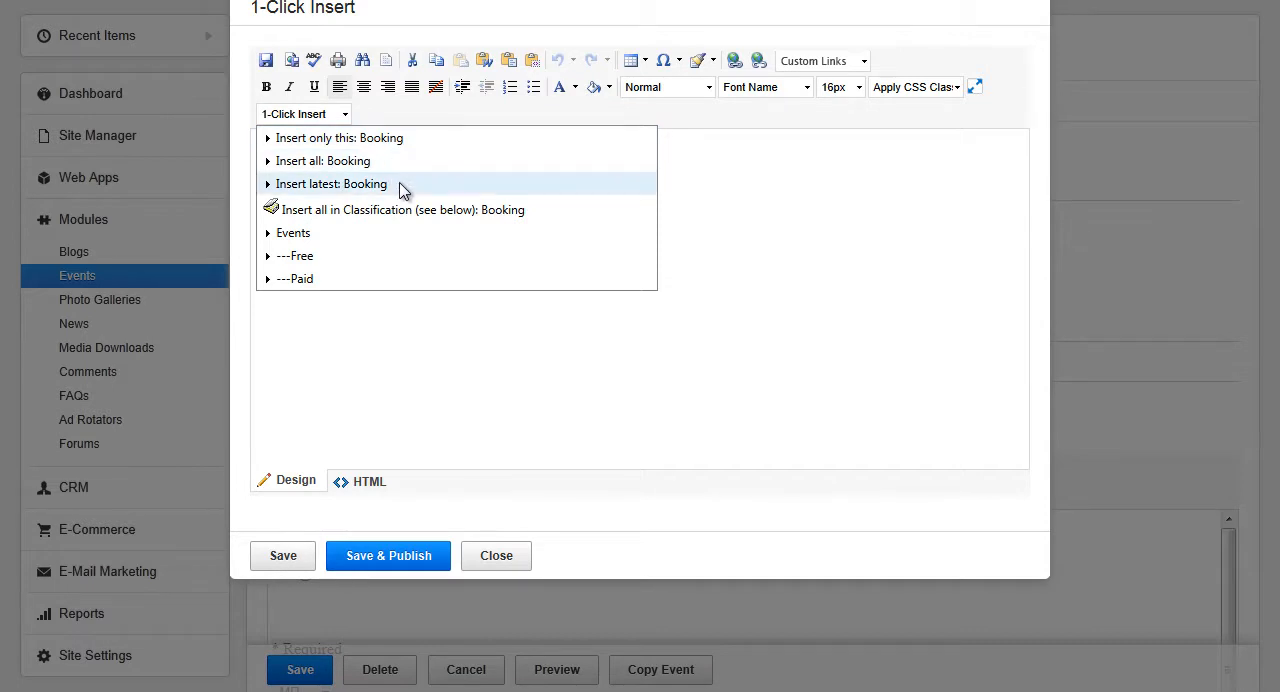
mouse_move(400, 208)
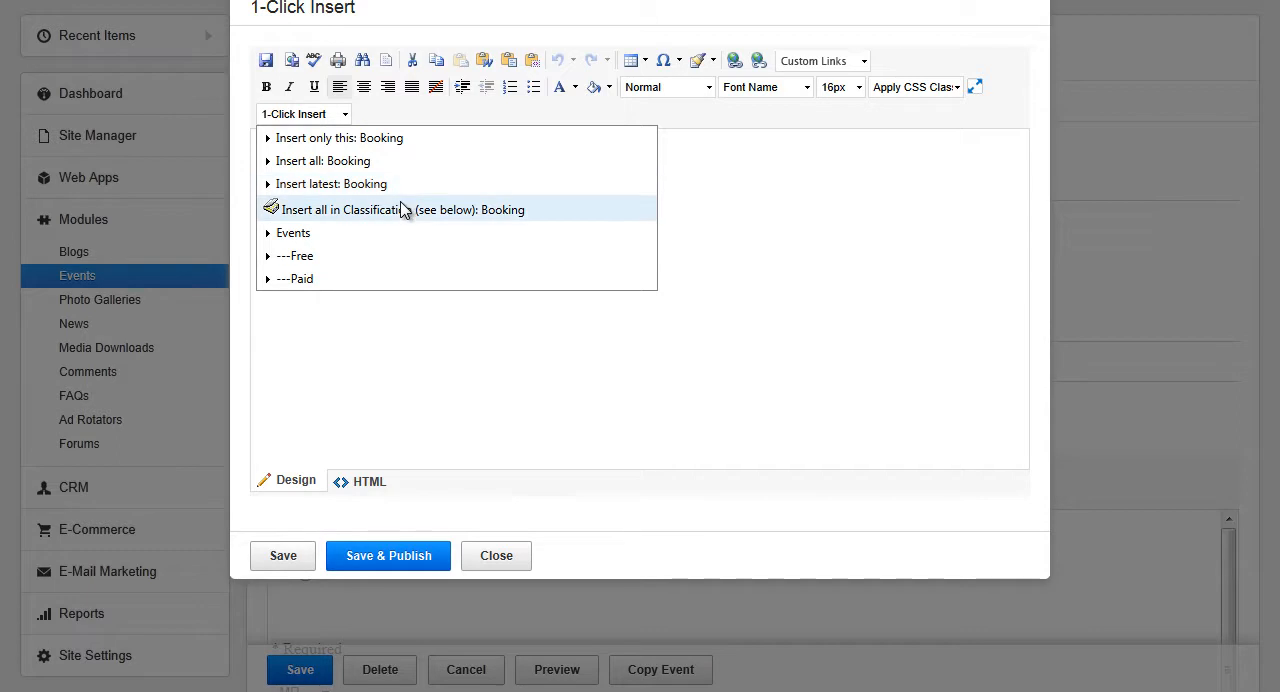
click(340, 136)
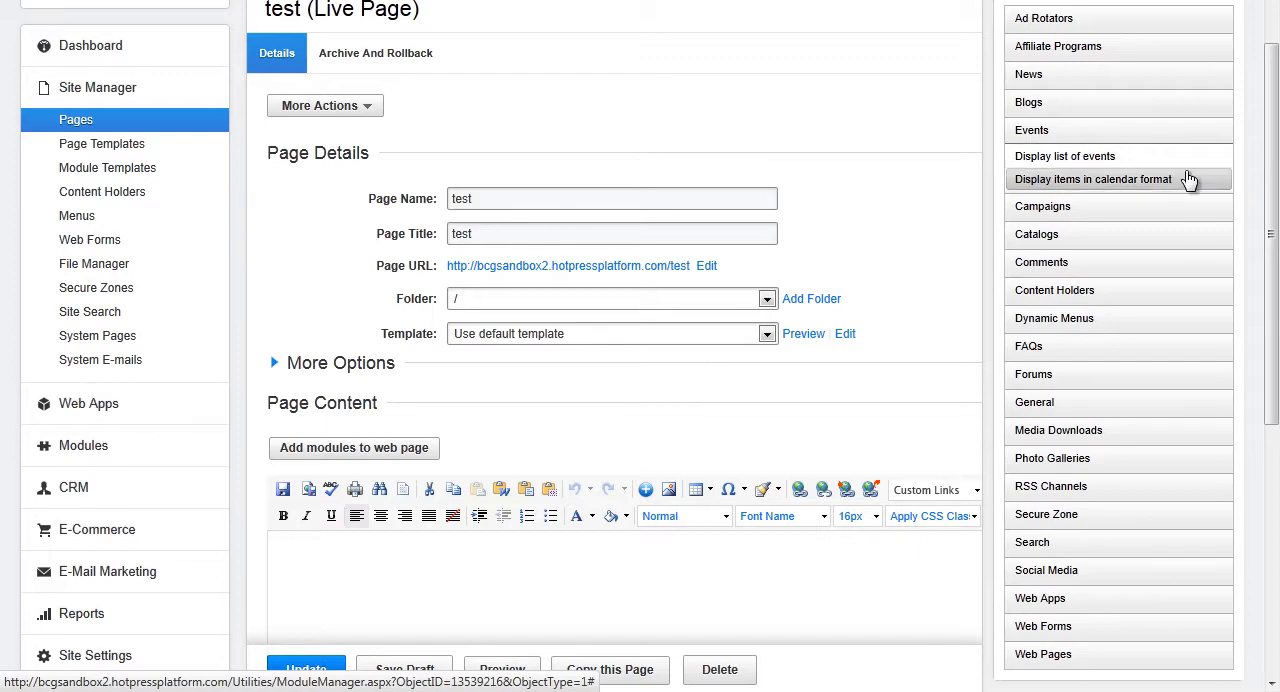
- Insert an Events module set to Individual Item showing 'Event Name Here'
click(1092, 180)
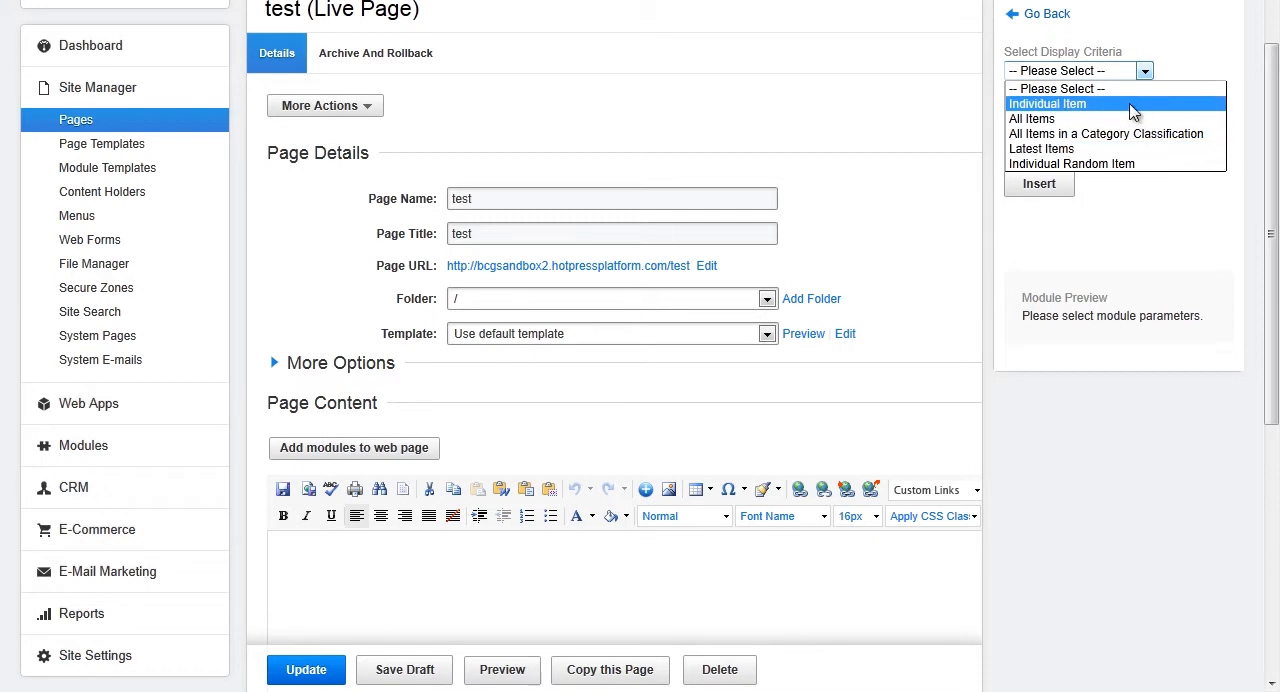
click(1046, 104)
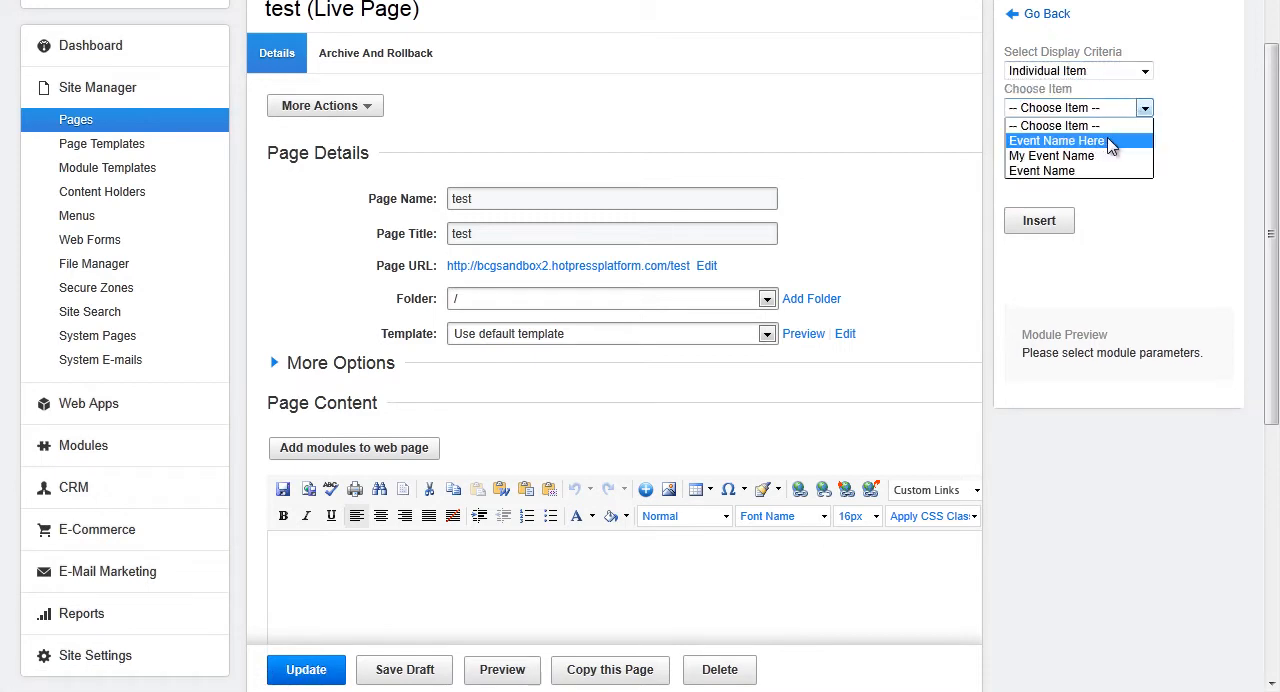
click(1056, 140)
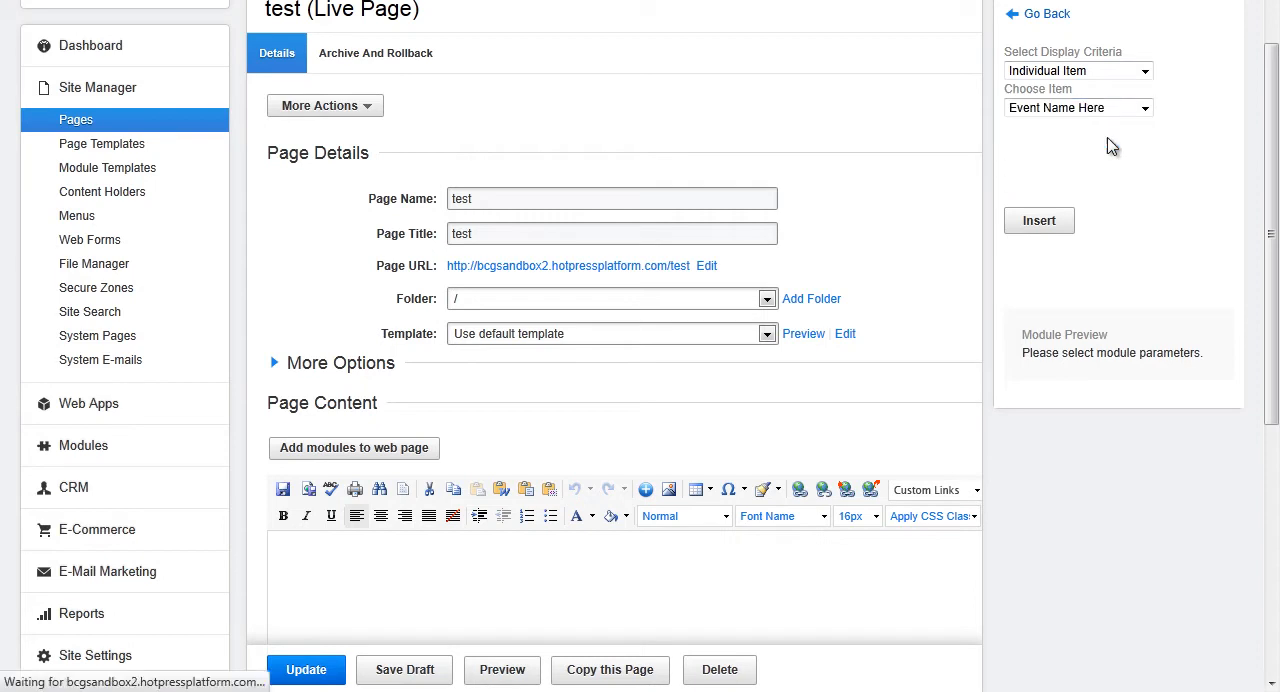
click(1038, 220)
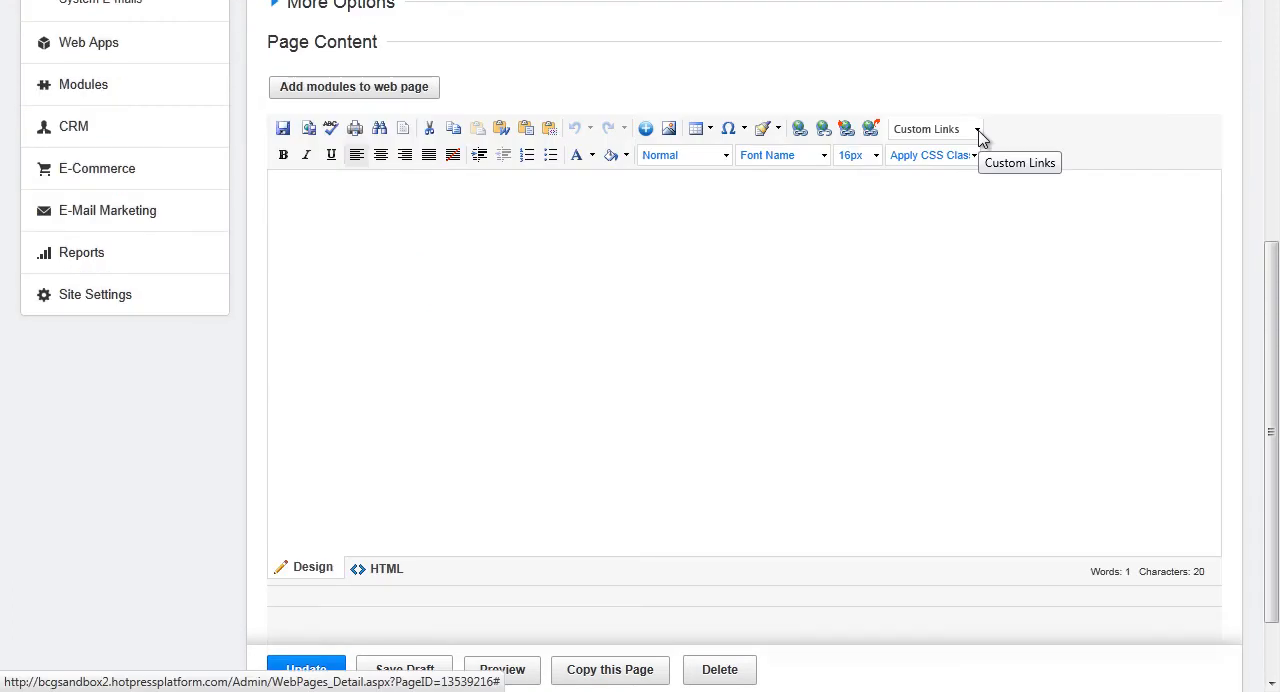
- Insert a Custom Links > Bookings hyperlink to 'Event Name Here' into the page content
click(976, 128)
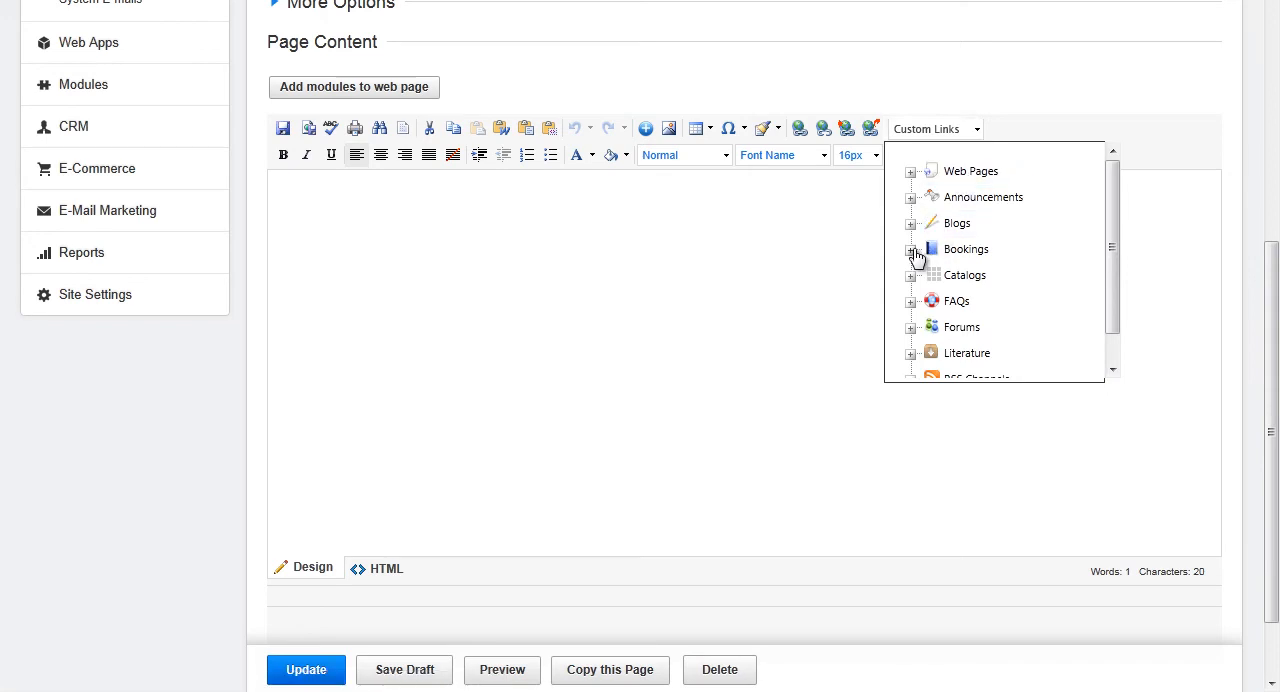
click(912, 248)
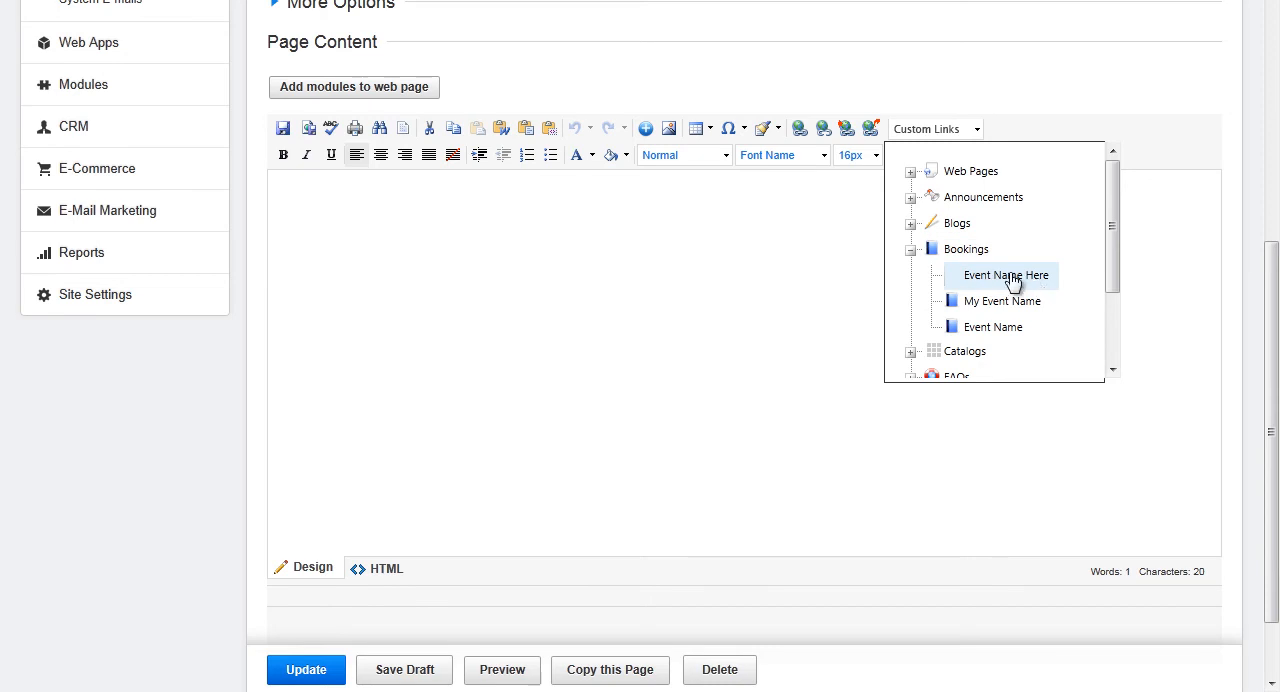
click(1004, 276)
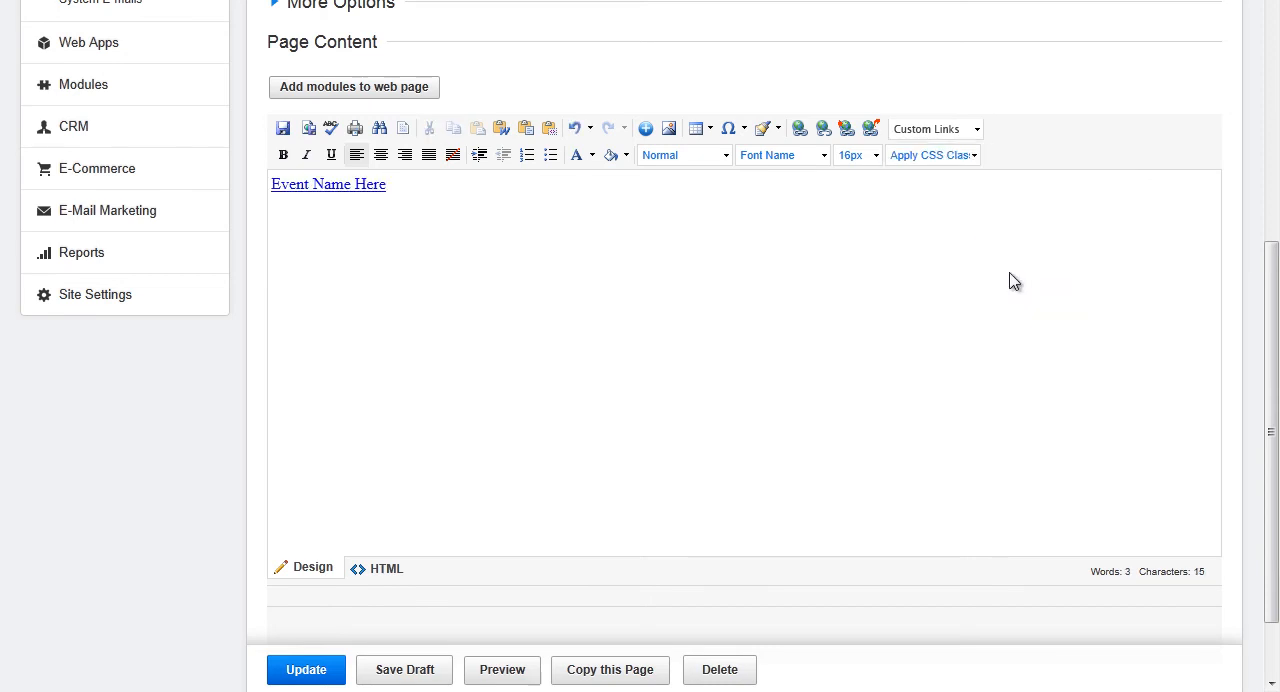
click(386, 184)
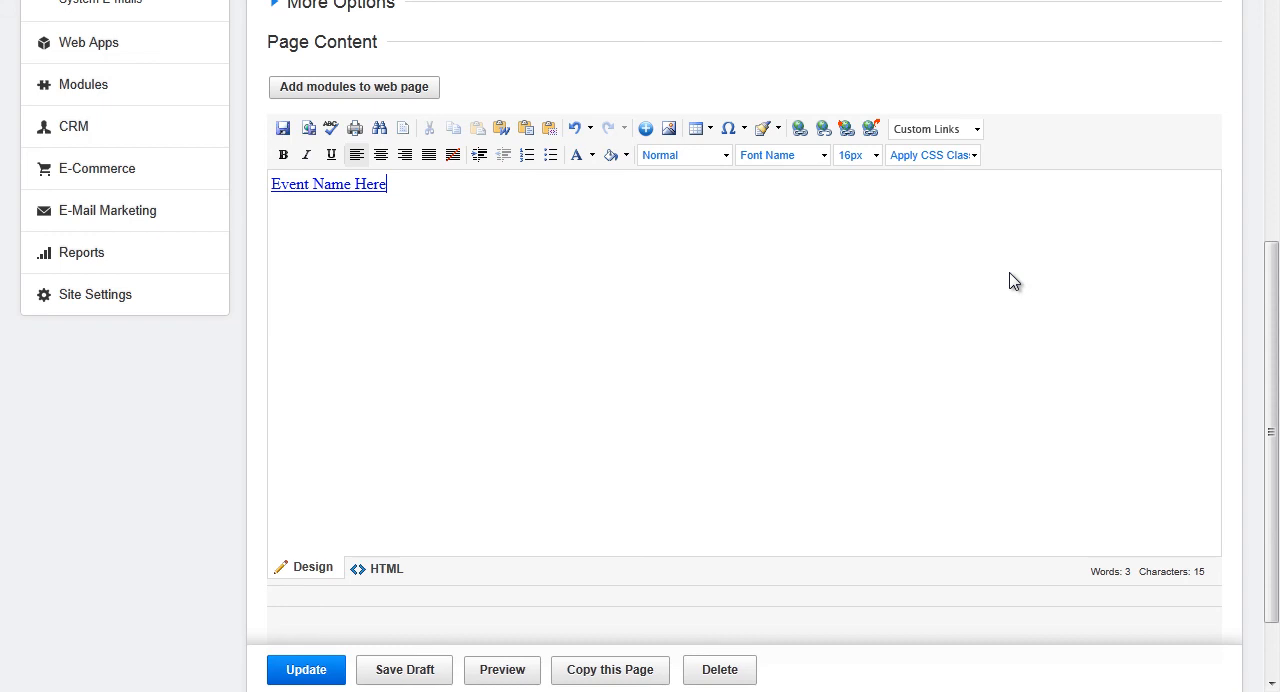